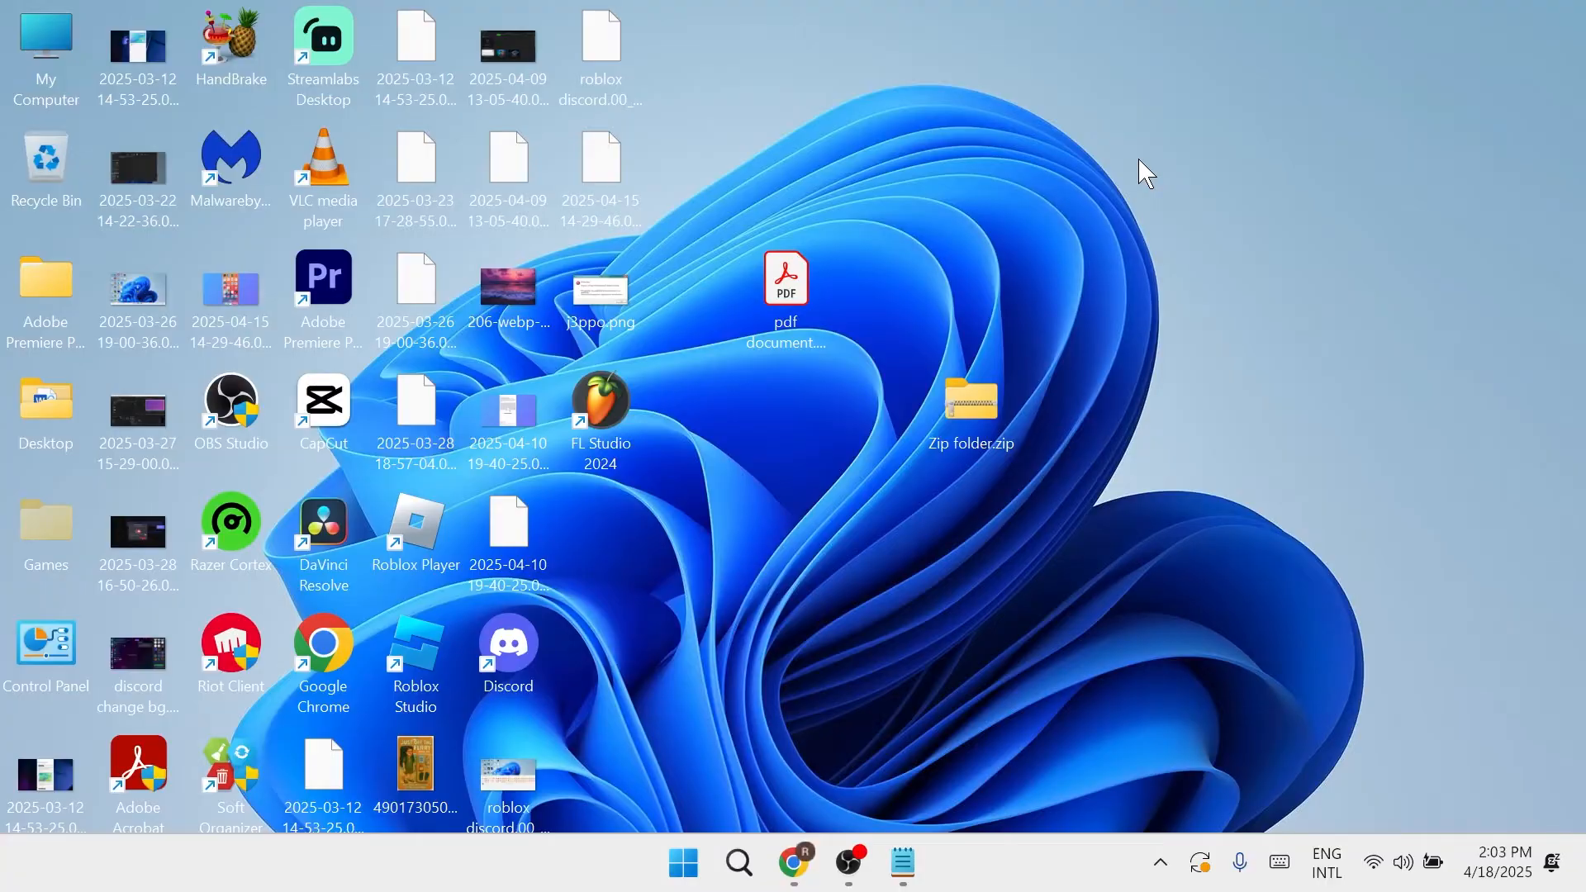
mouse_move(1062, 251)
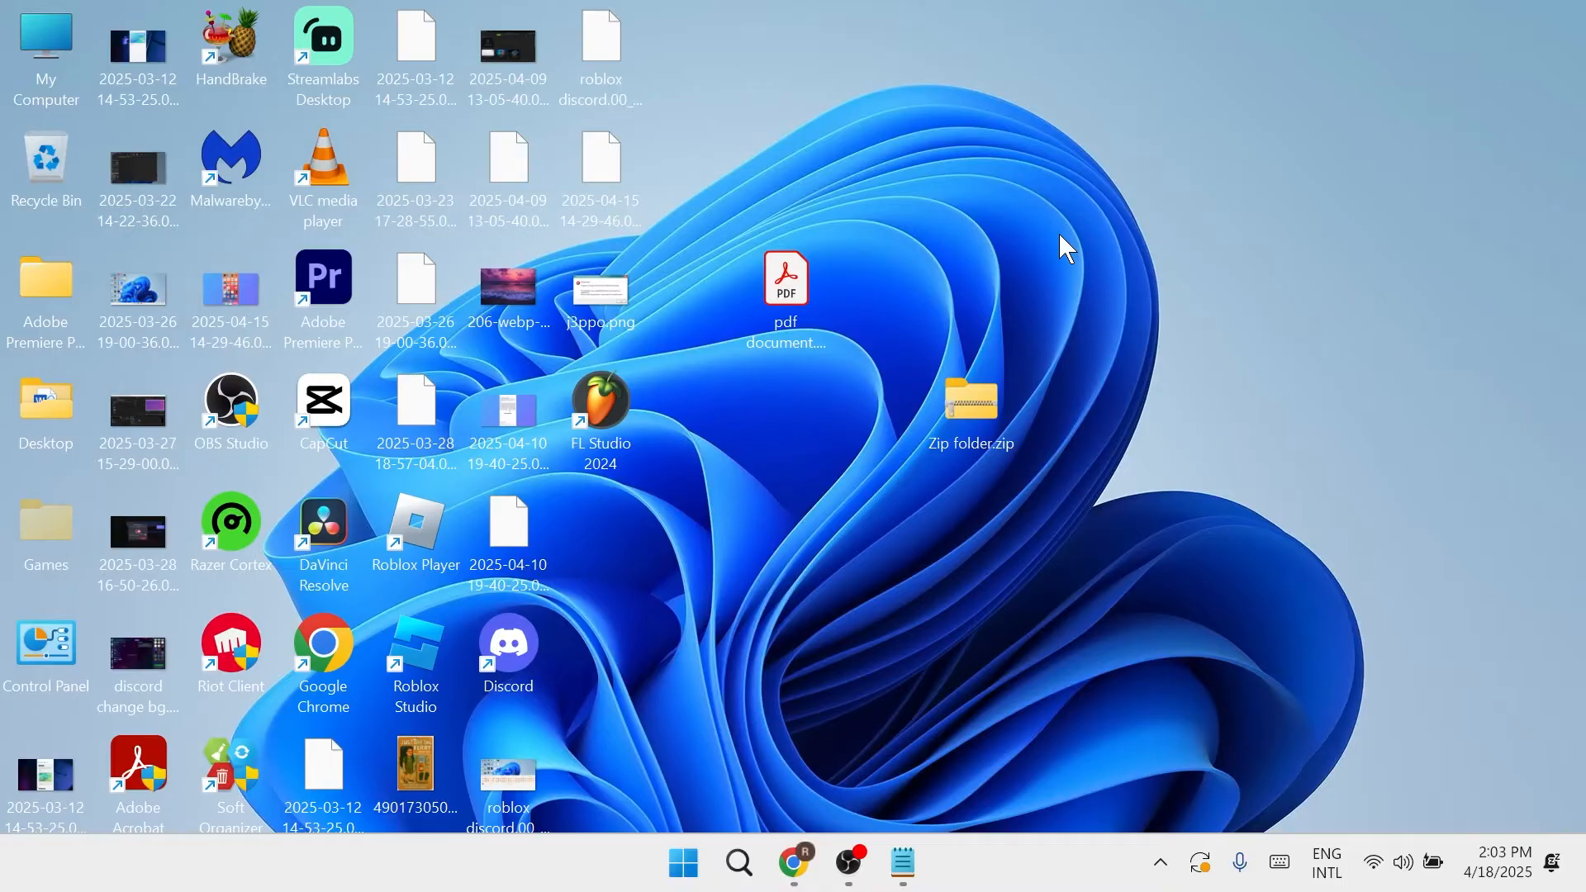
mouse_move(1015, 271)
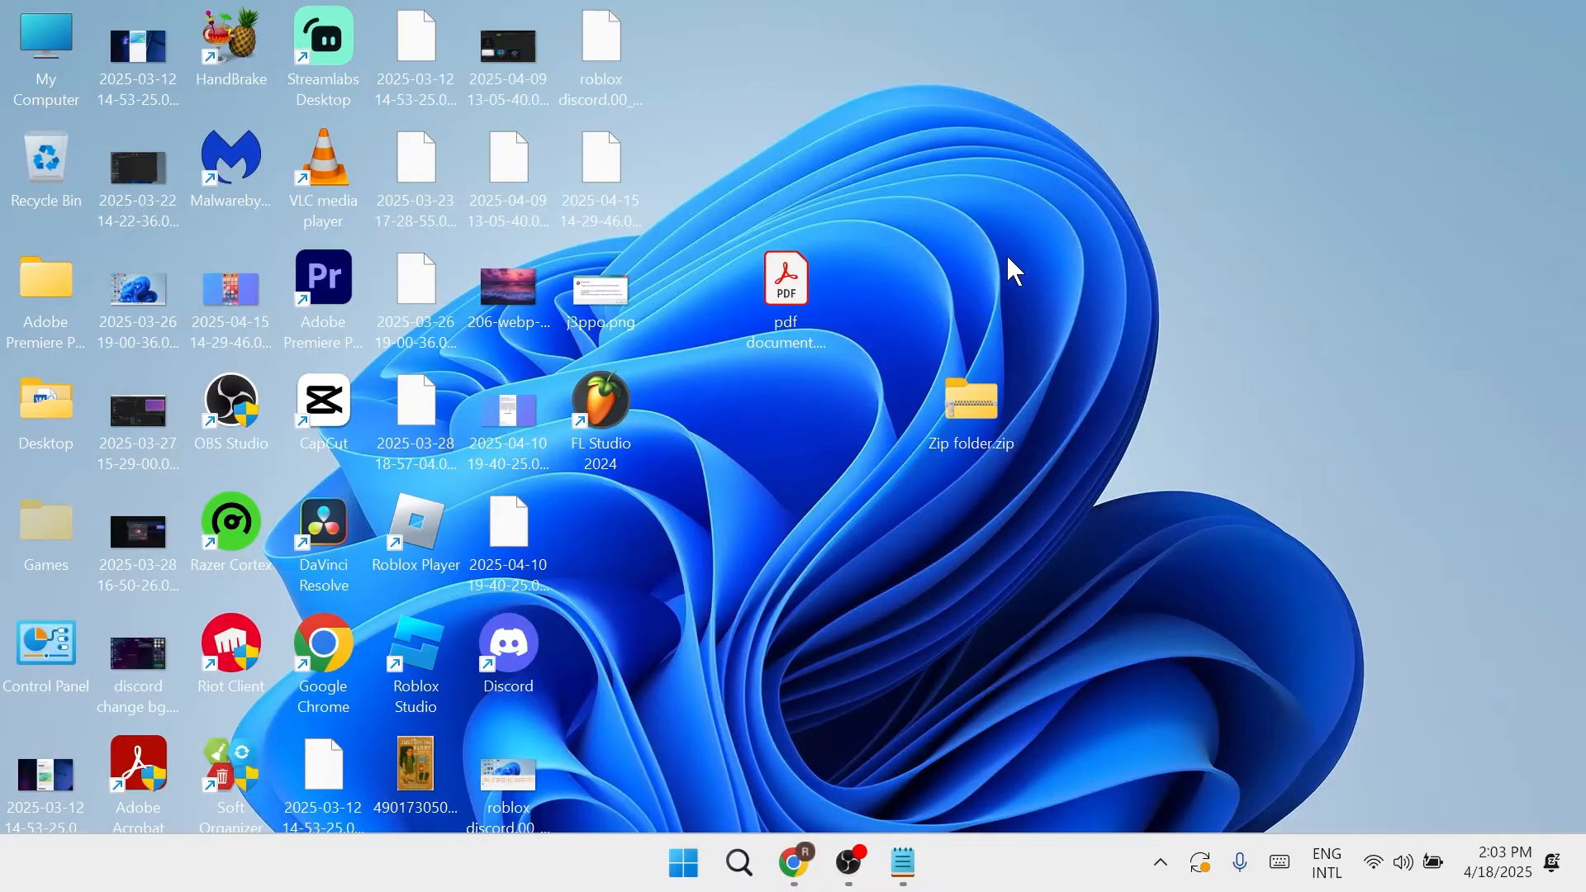
Switch System Configuration to Normal startup and apply the change.
left_click(683, 862)
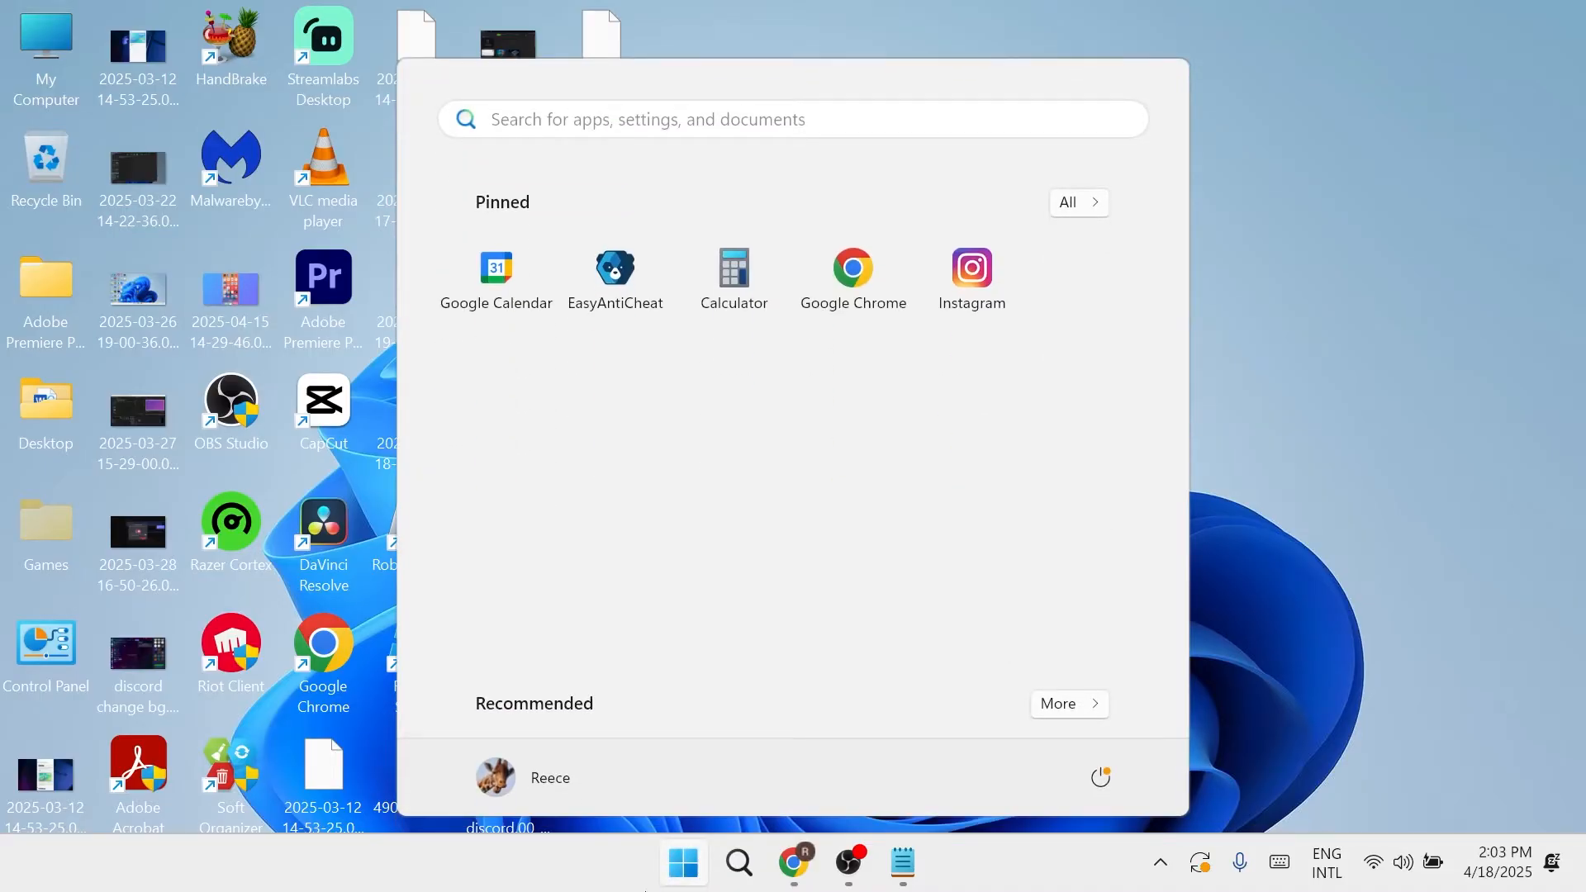
type("system configuration")
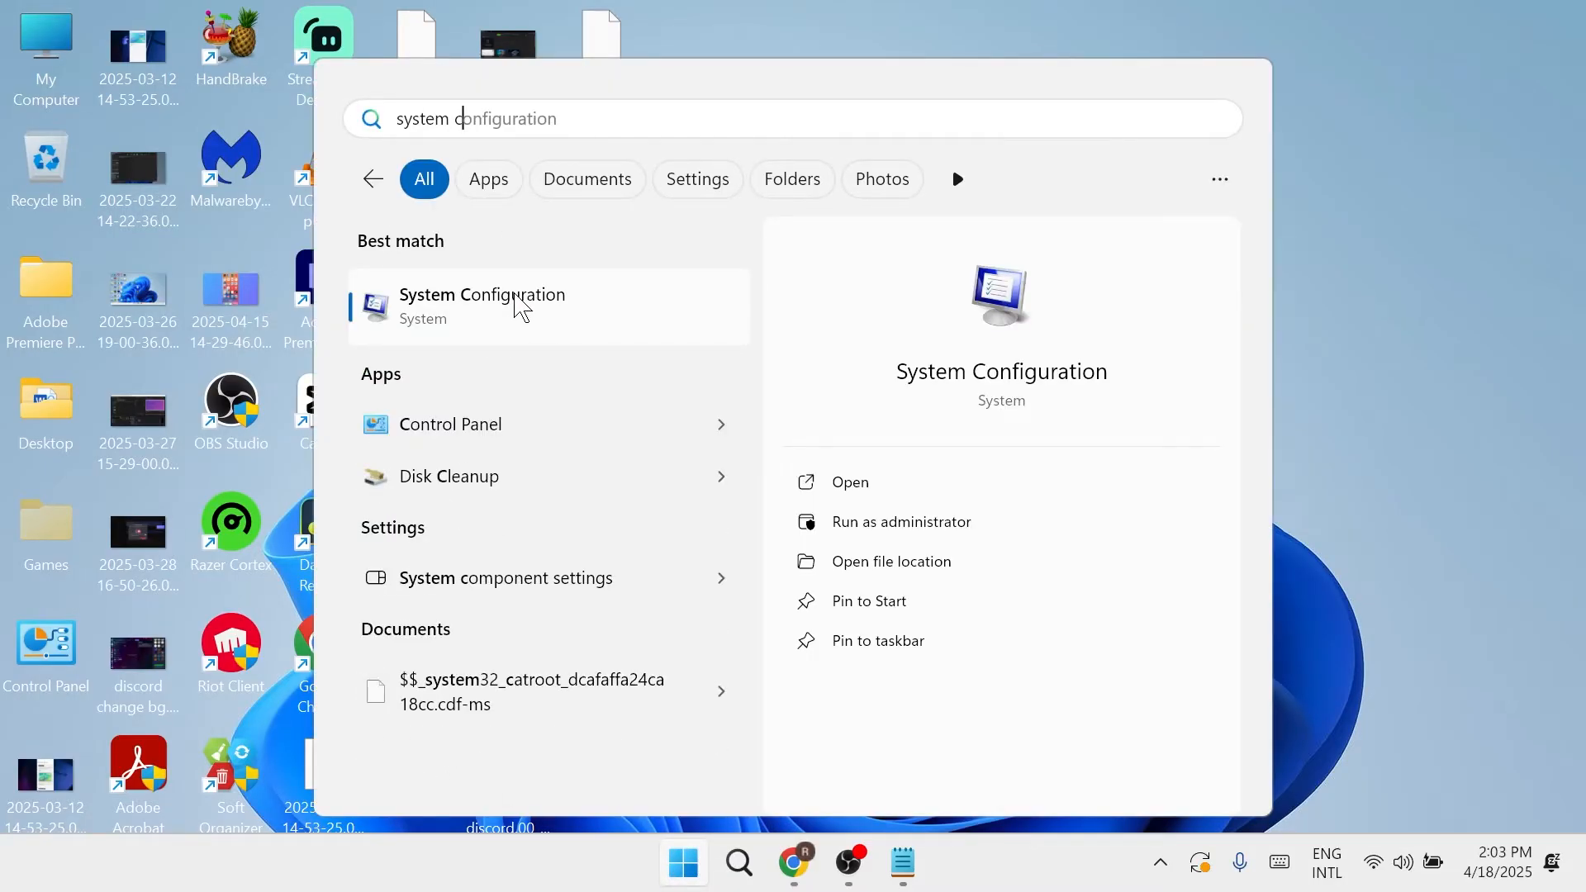
left_click(482, 305)
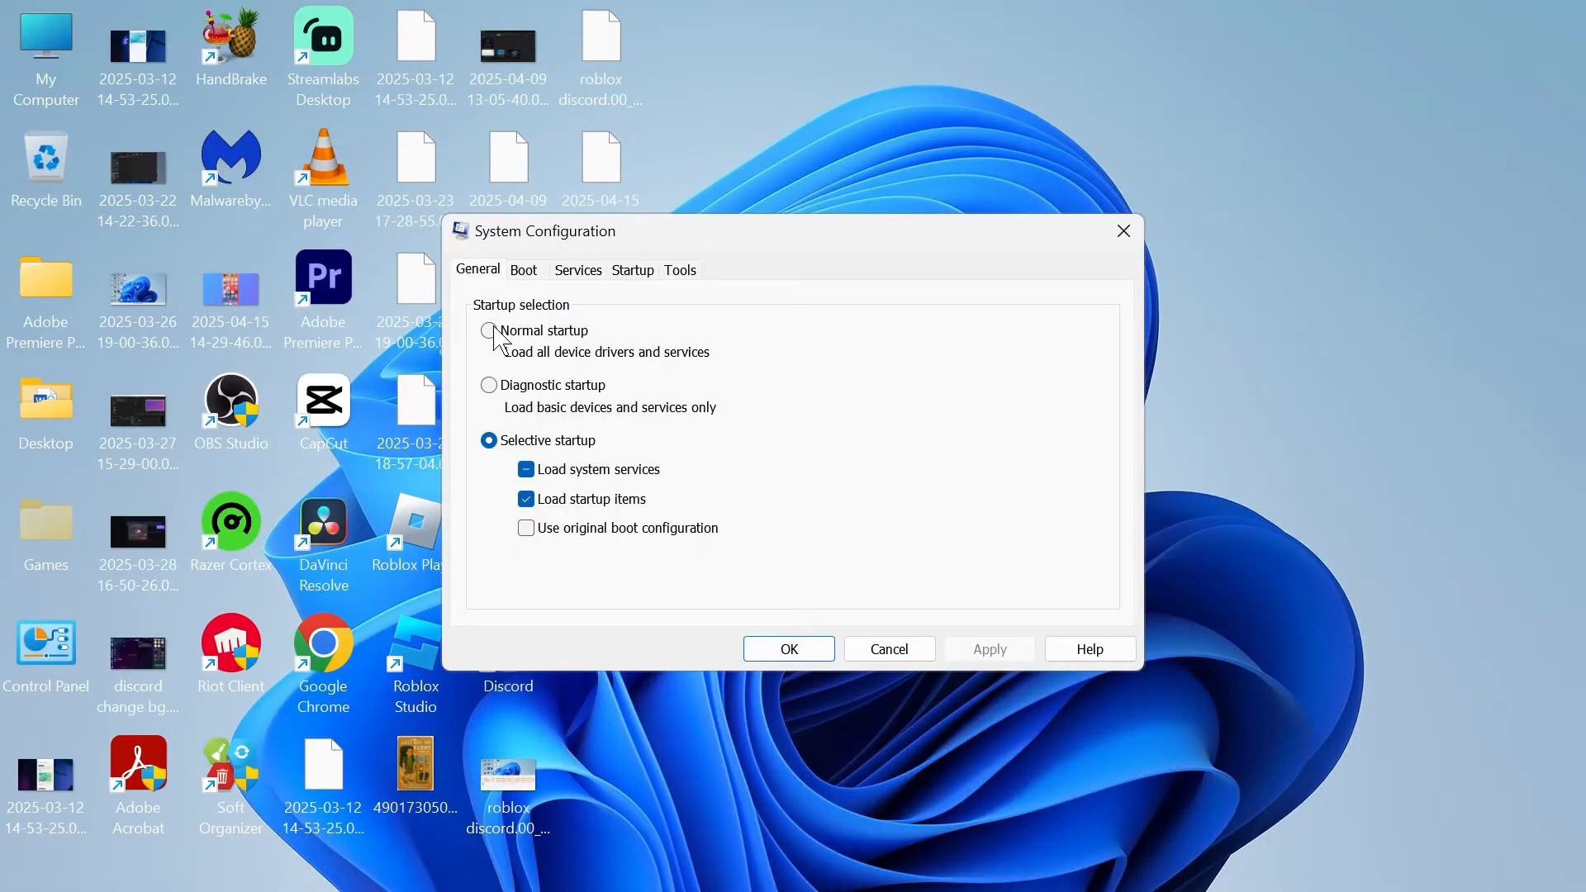
left_click(490, 331)
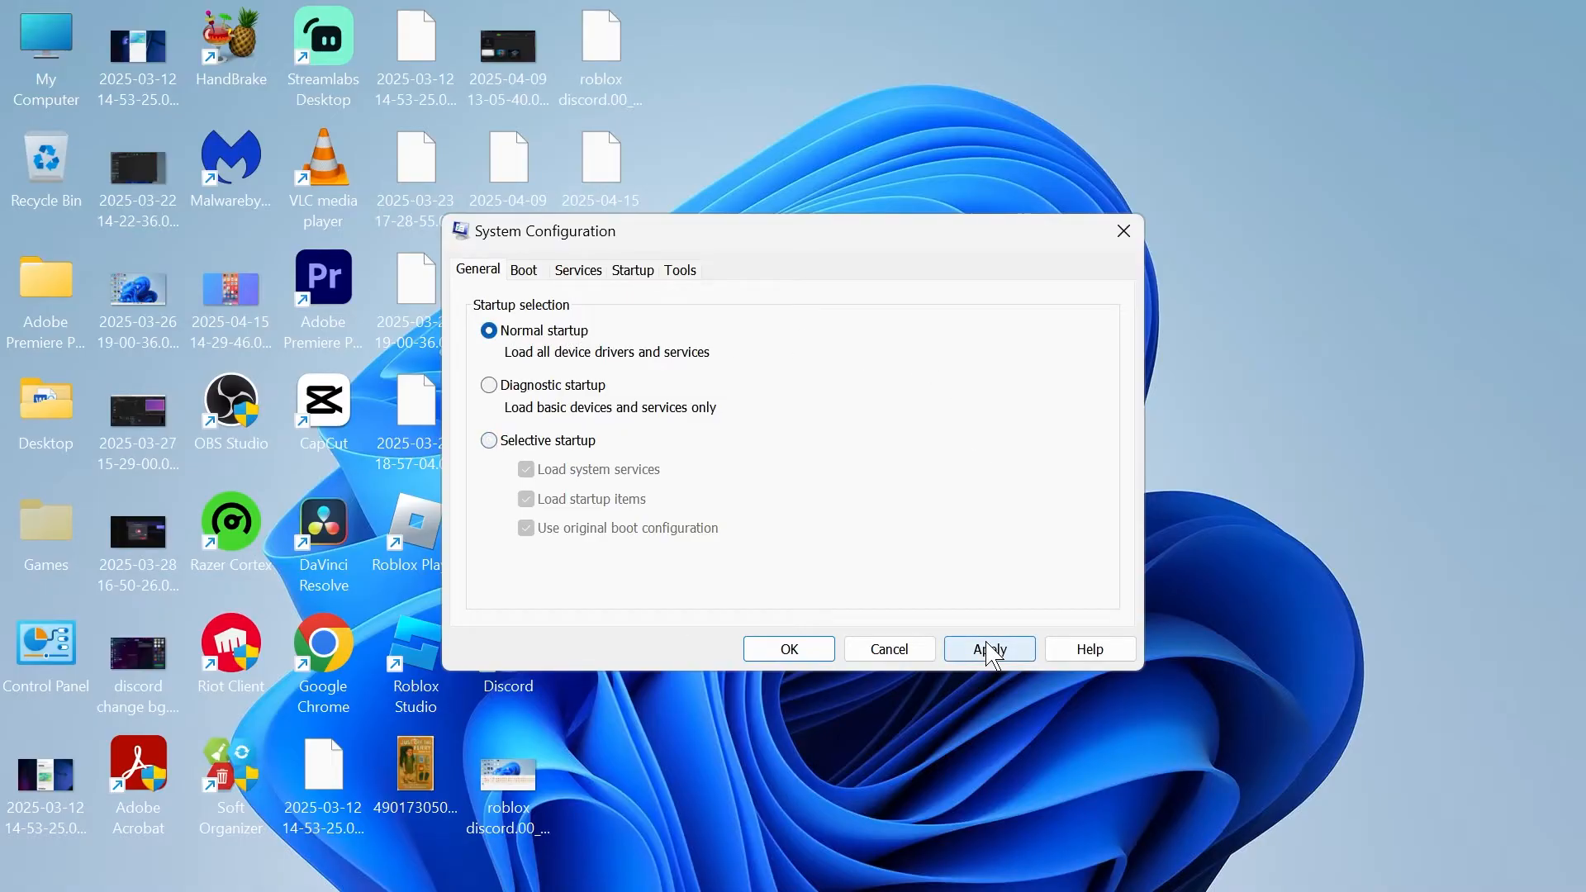
left_click(988, 649)
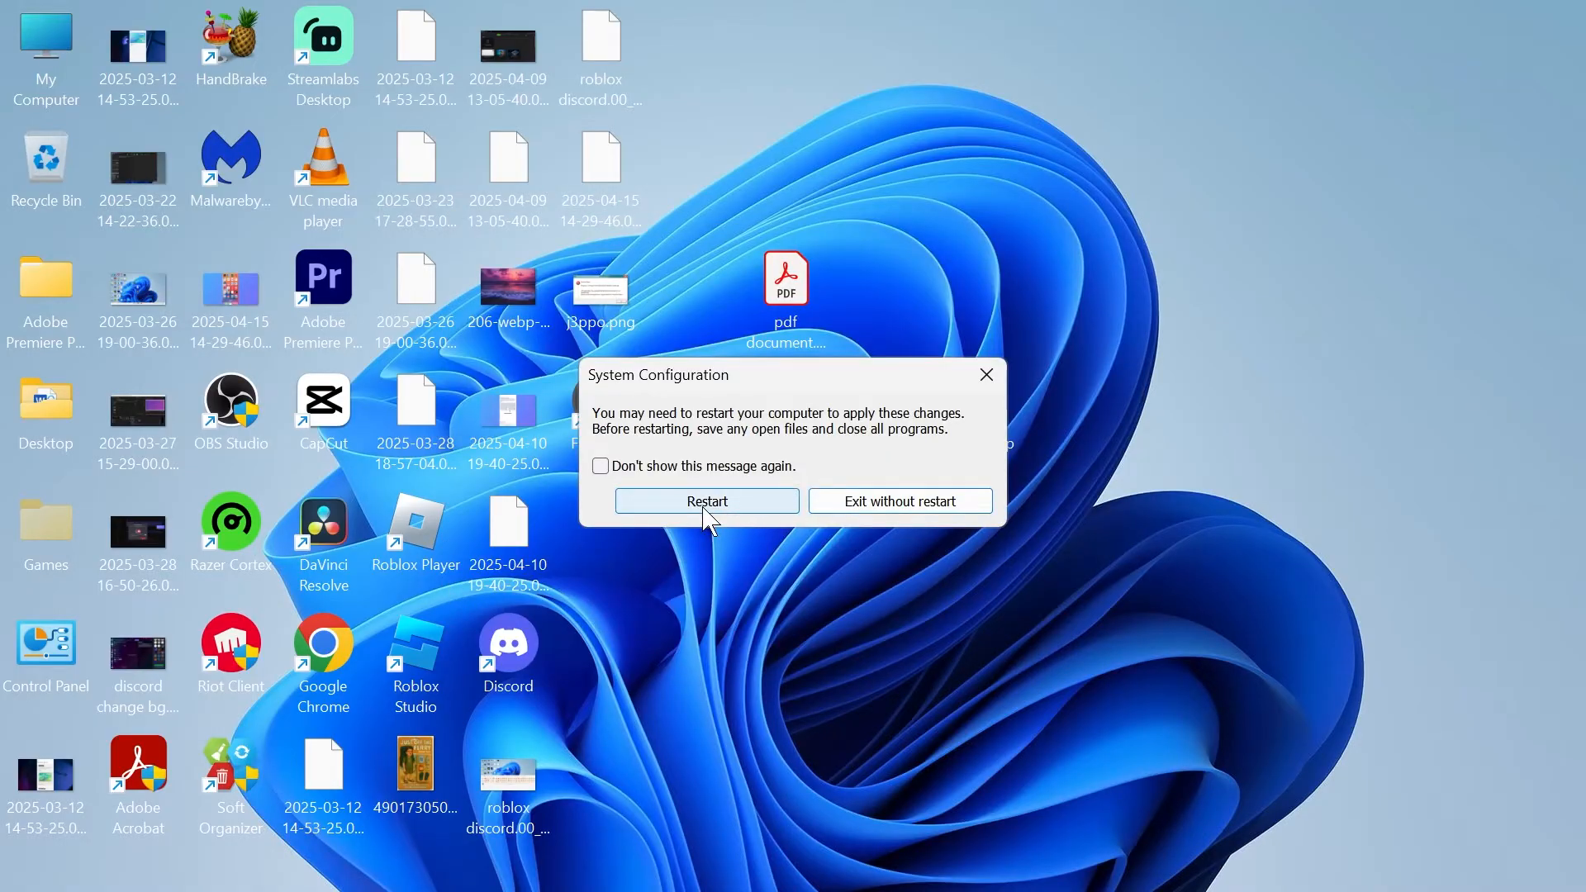
mouse_move(749, 518)
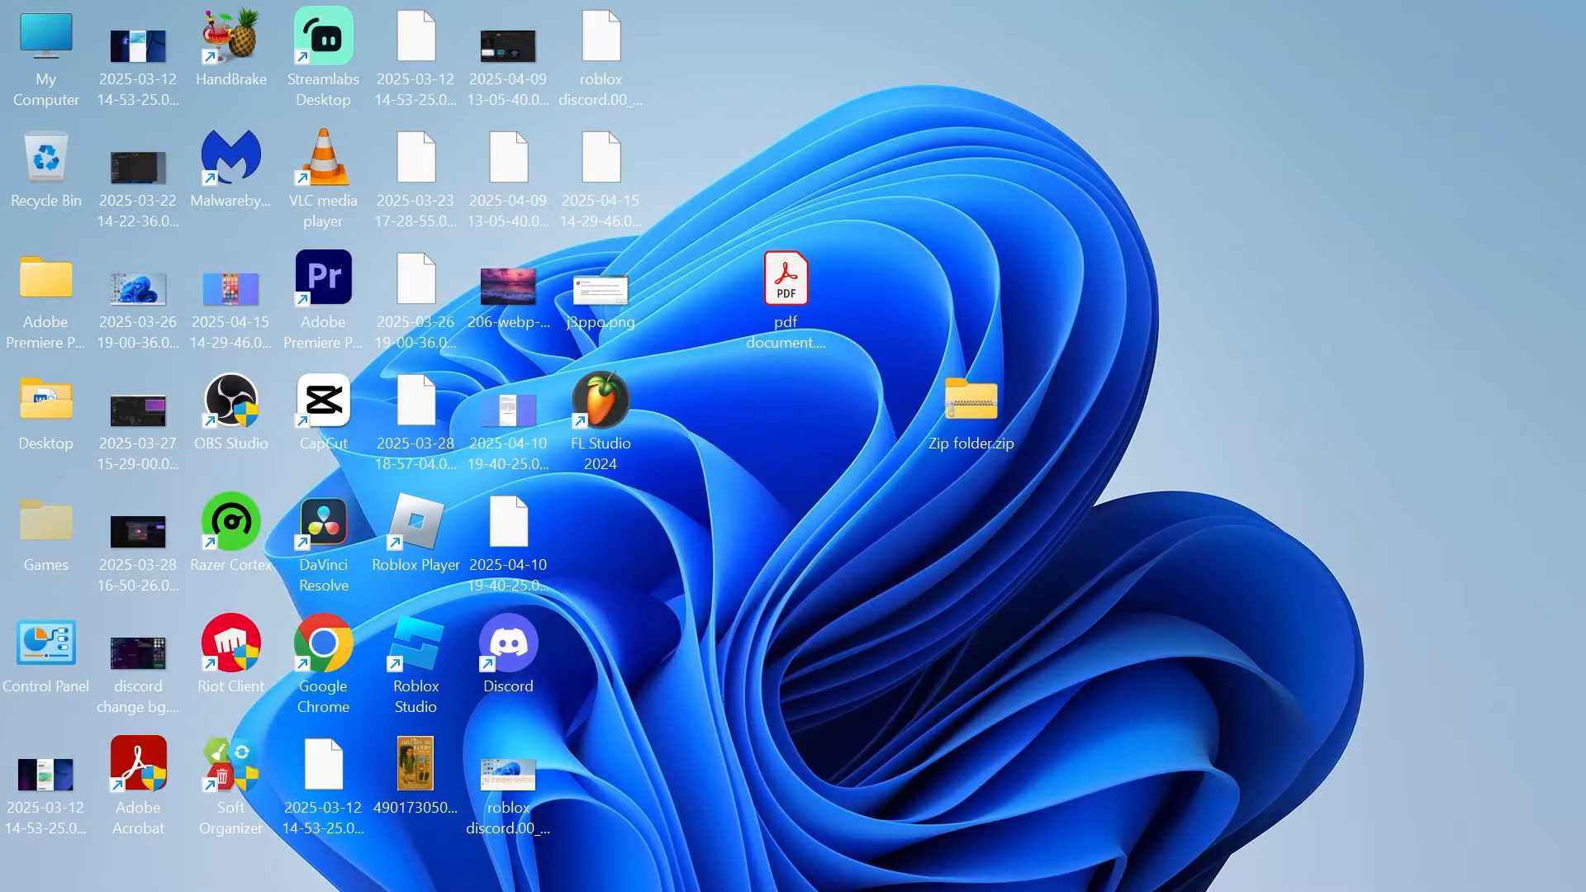
Open Device Manager and expand Display adapters to show the AMD Radeon and NVIDIA GTX 1660 Ti.
left_click(683, 861)
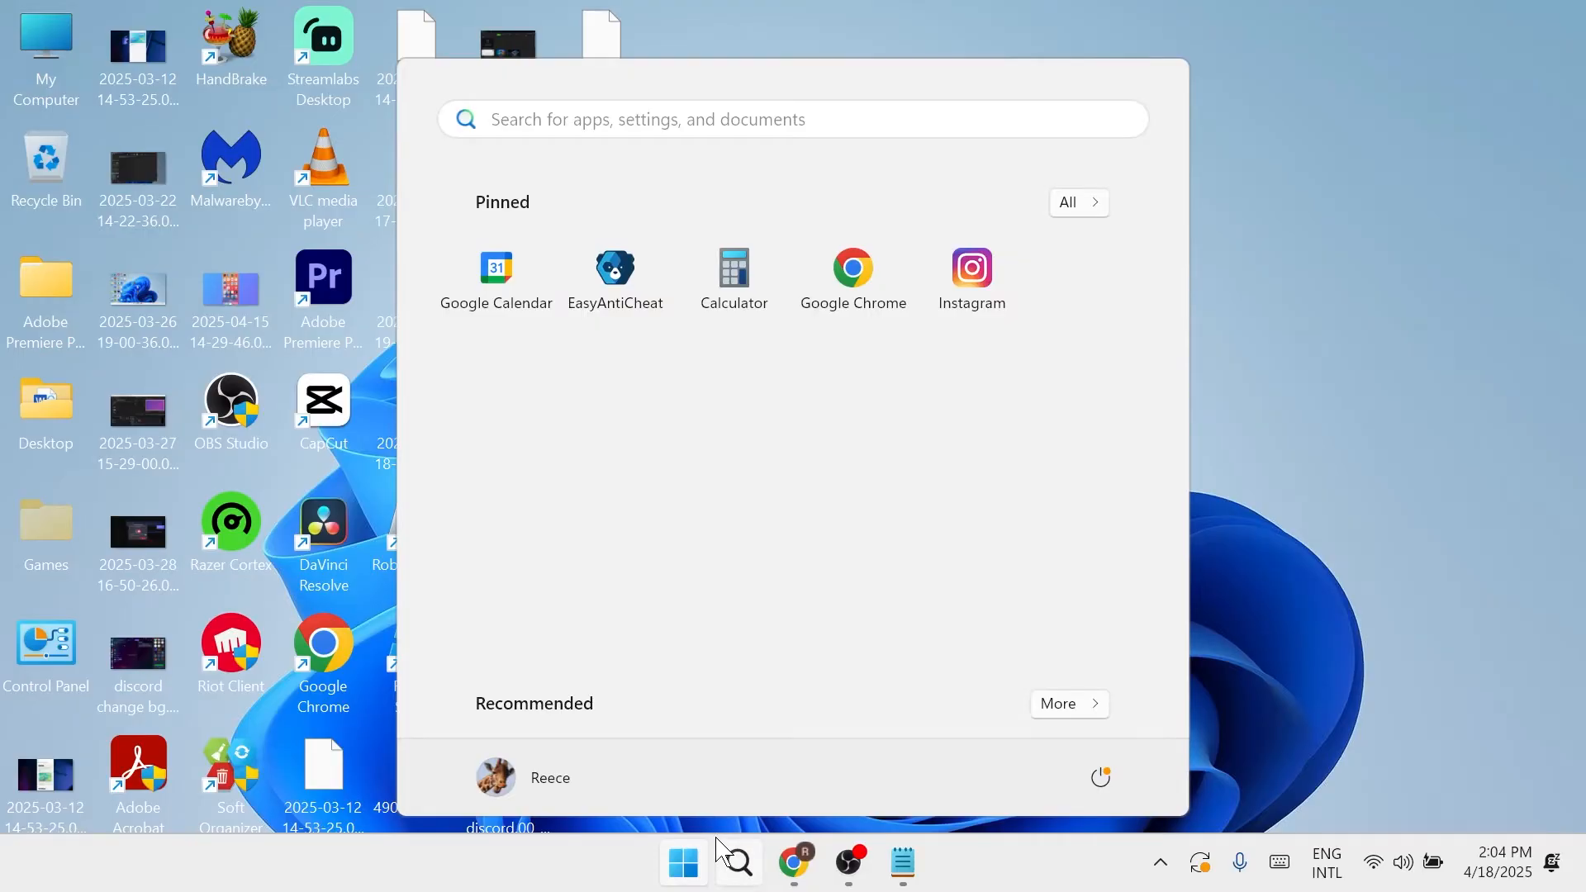
type("device manager")
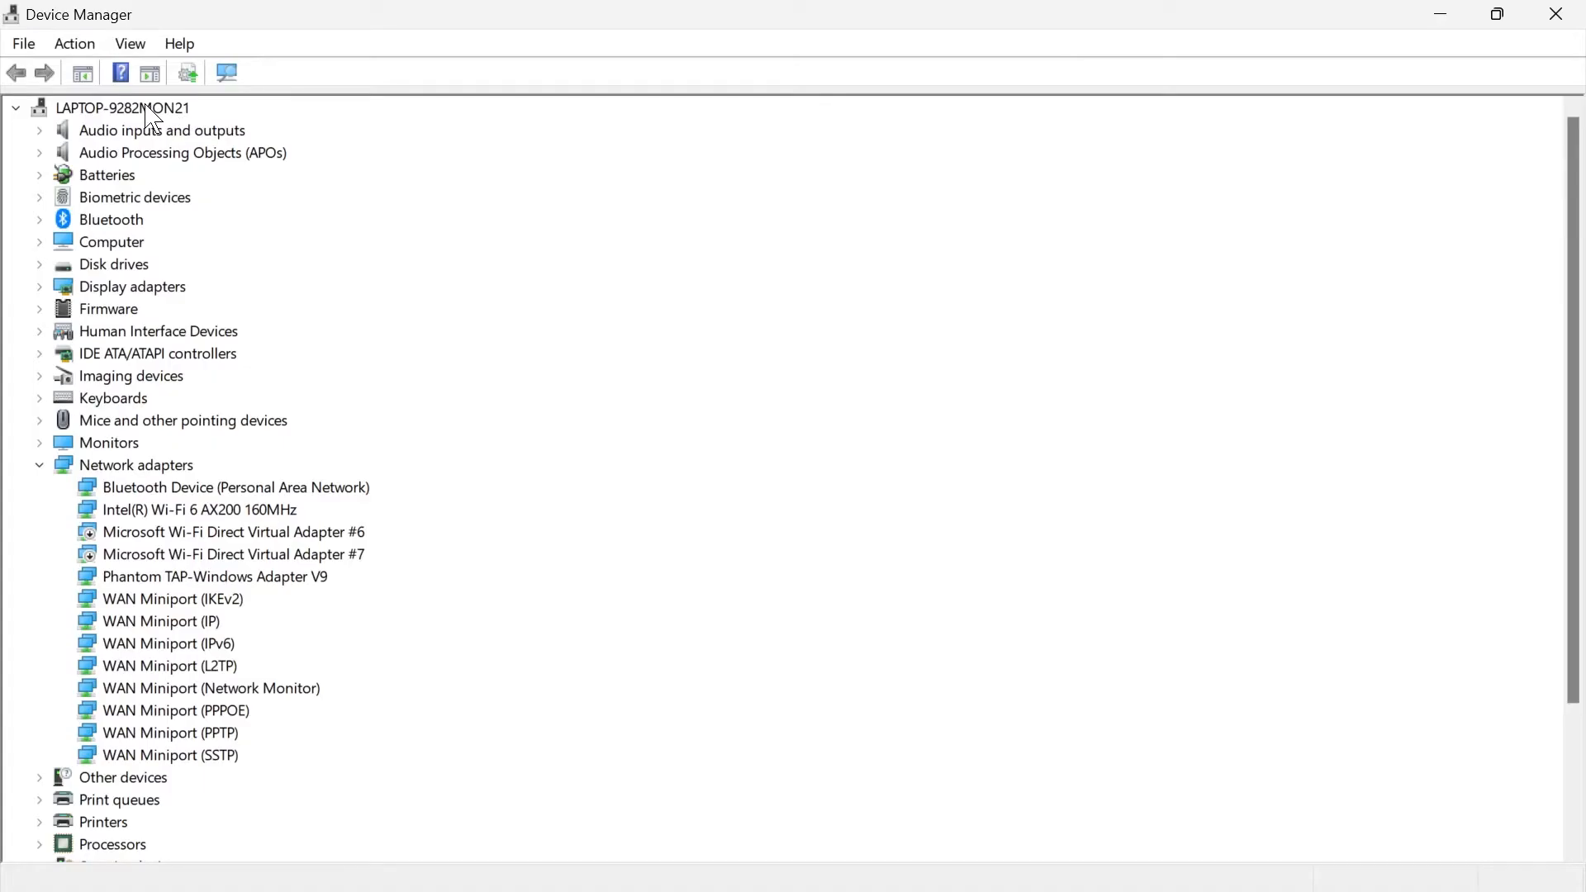
left_click(122, 108)
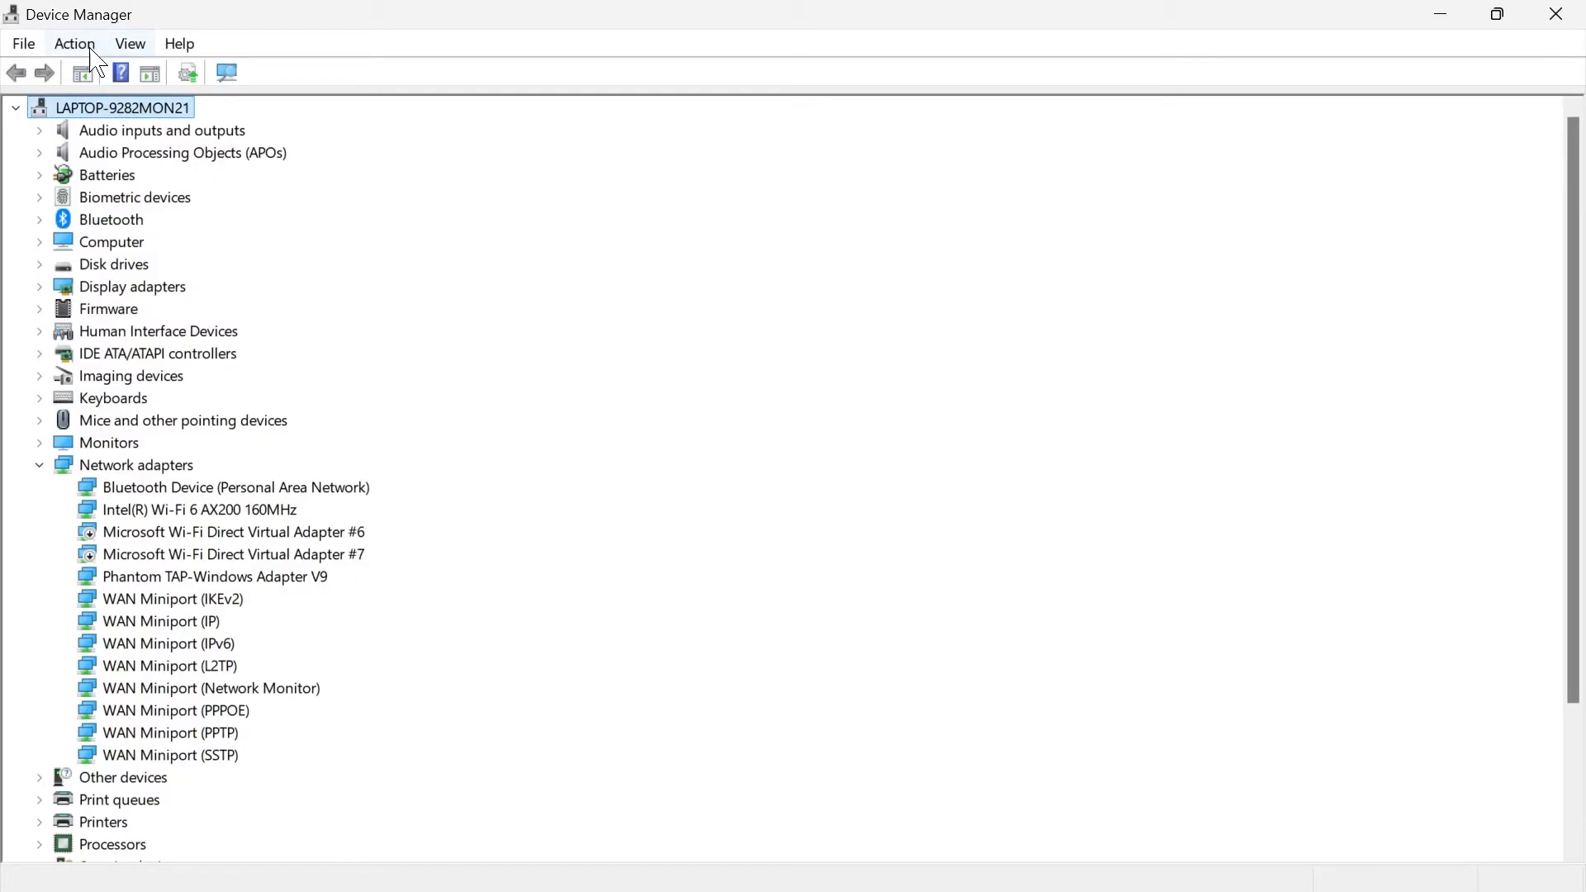
left_click(73, 44)
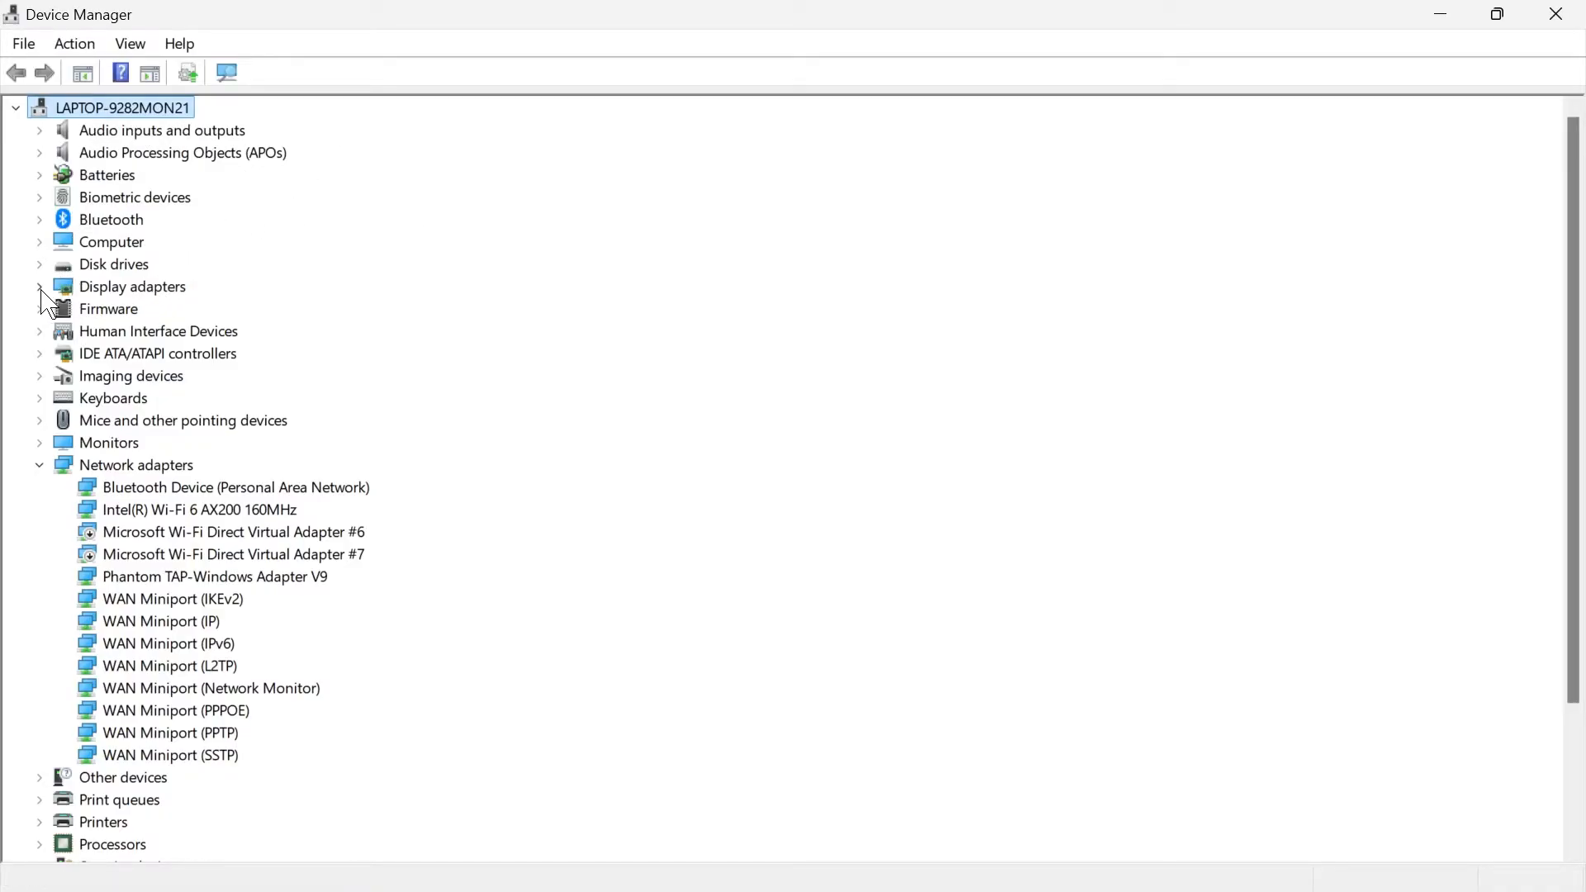
left_click(40, 286)
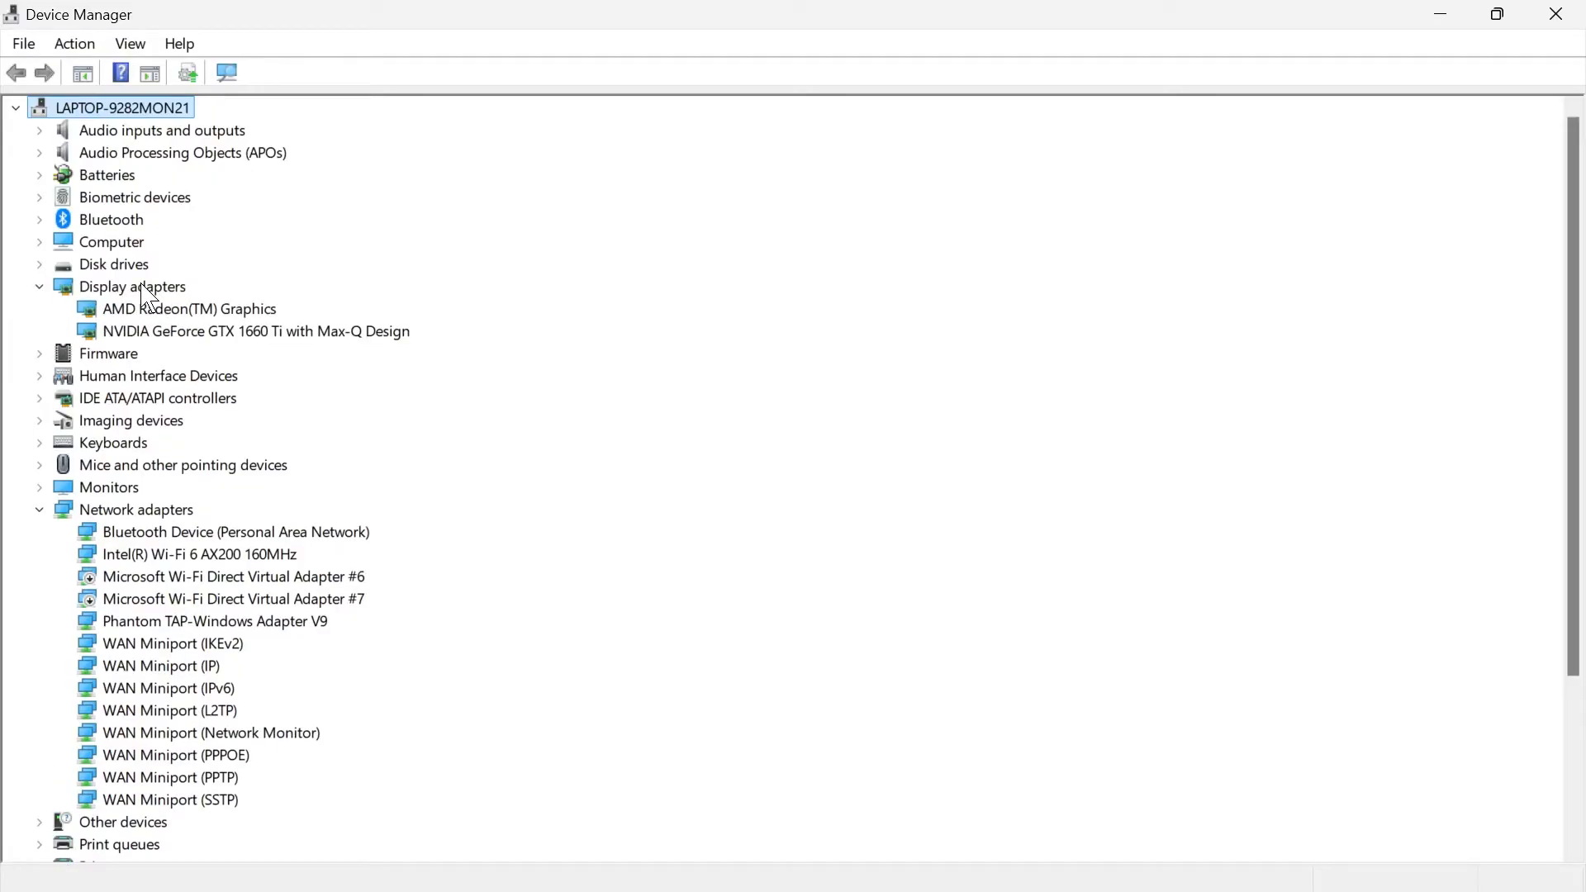
left_click(189, 309)
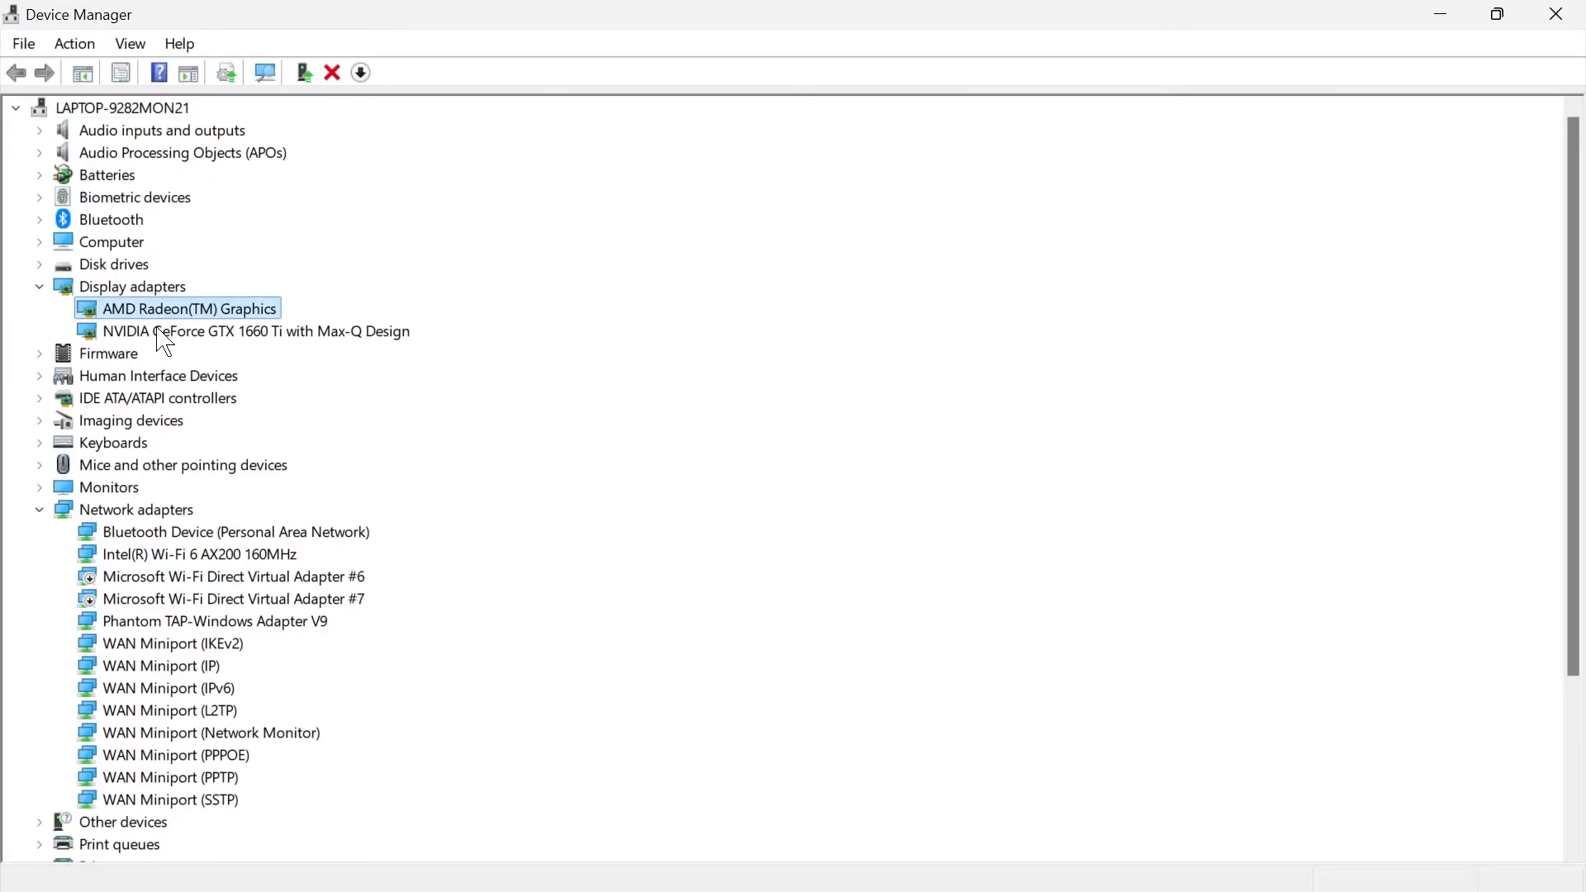
mouse_move(213, 347)
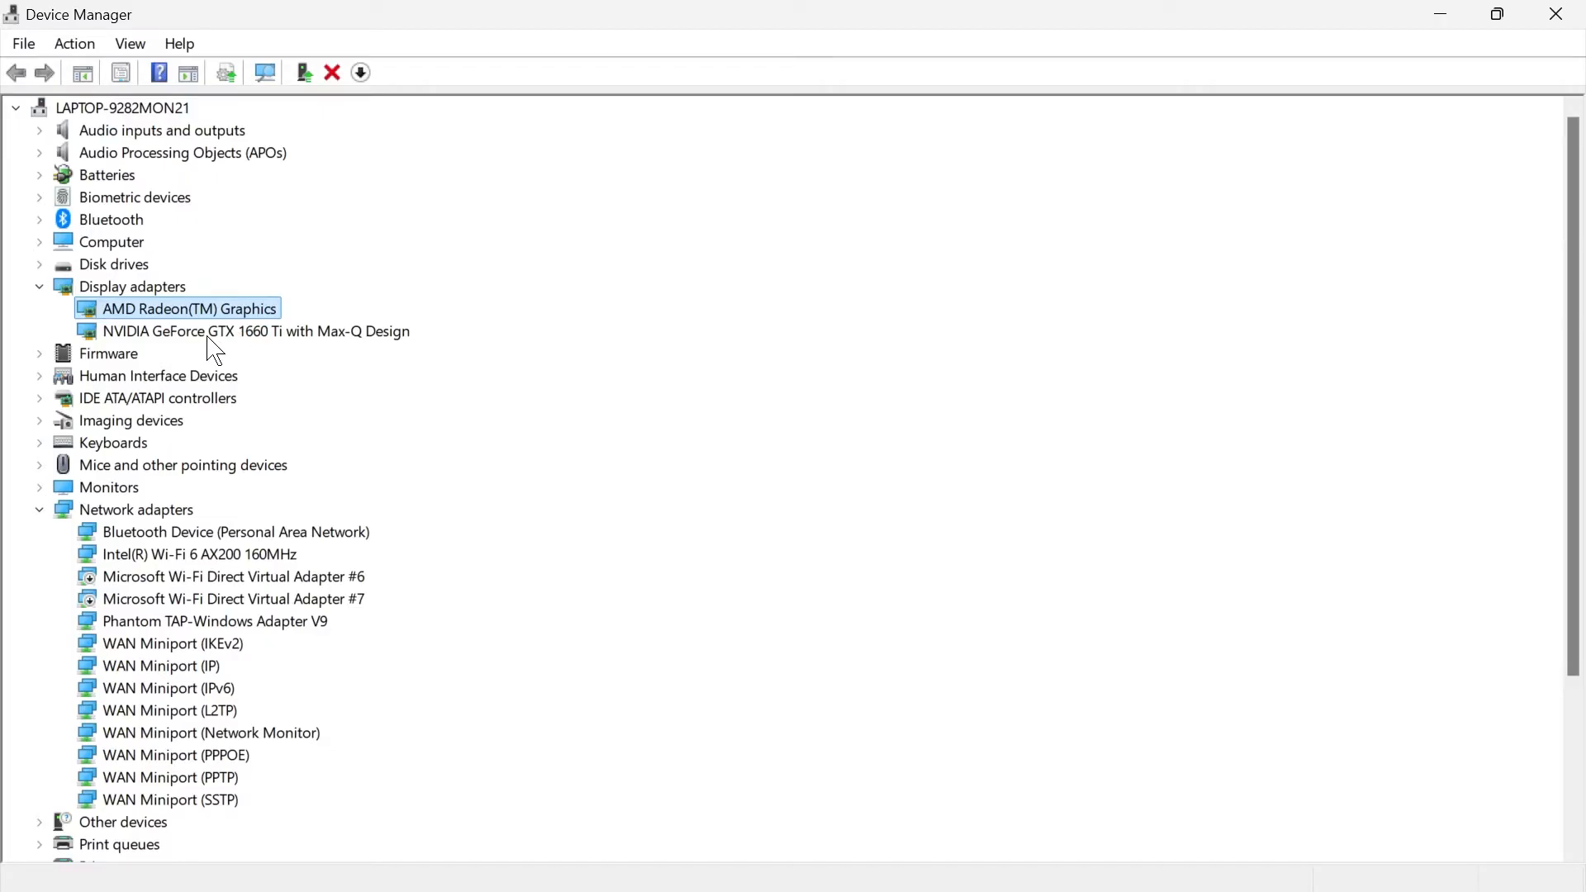
Auto-search for a newer NVIDIA GeForce GTX 1660 Ti driver; the best one is already installed.
right_click(256, 331)
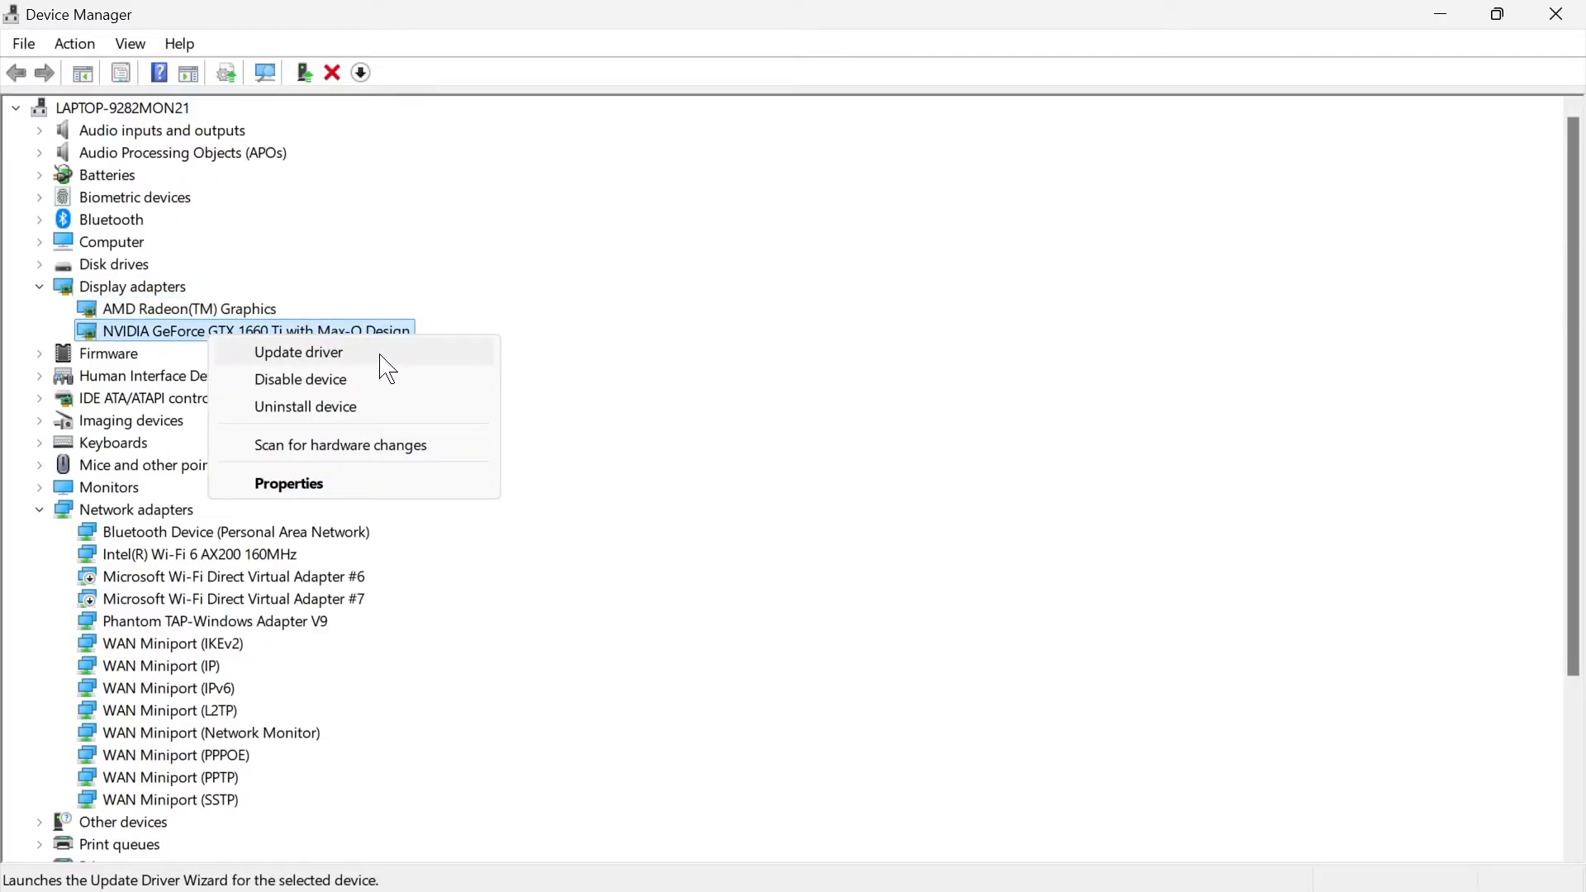
left_click(298, 352)
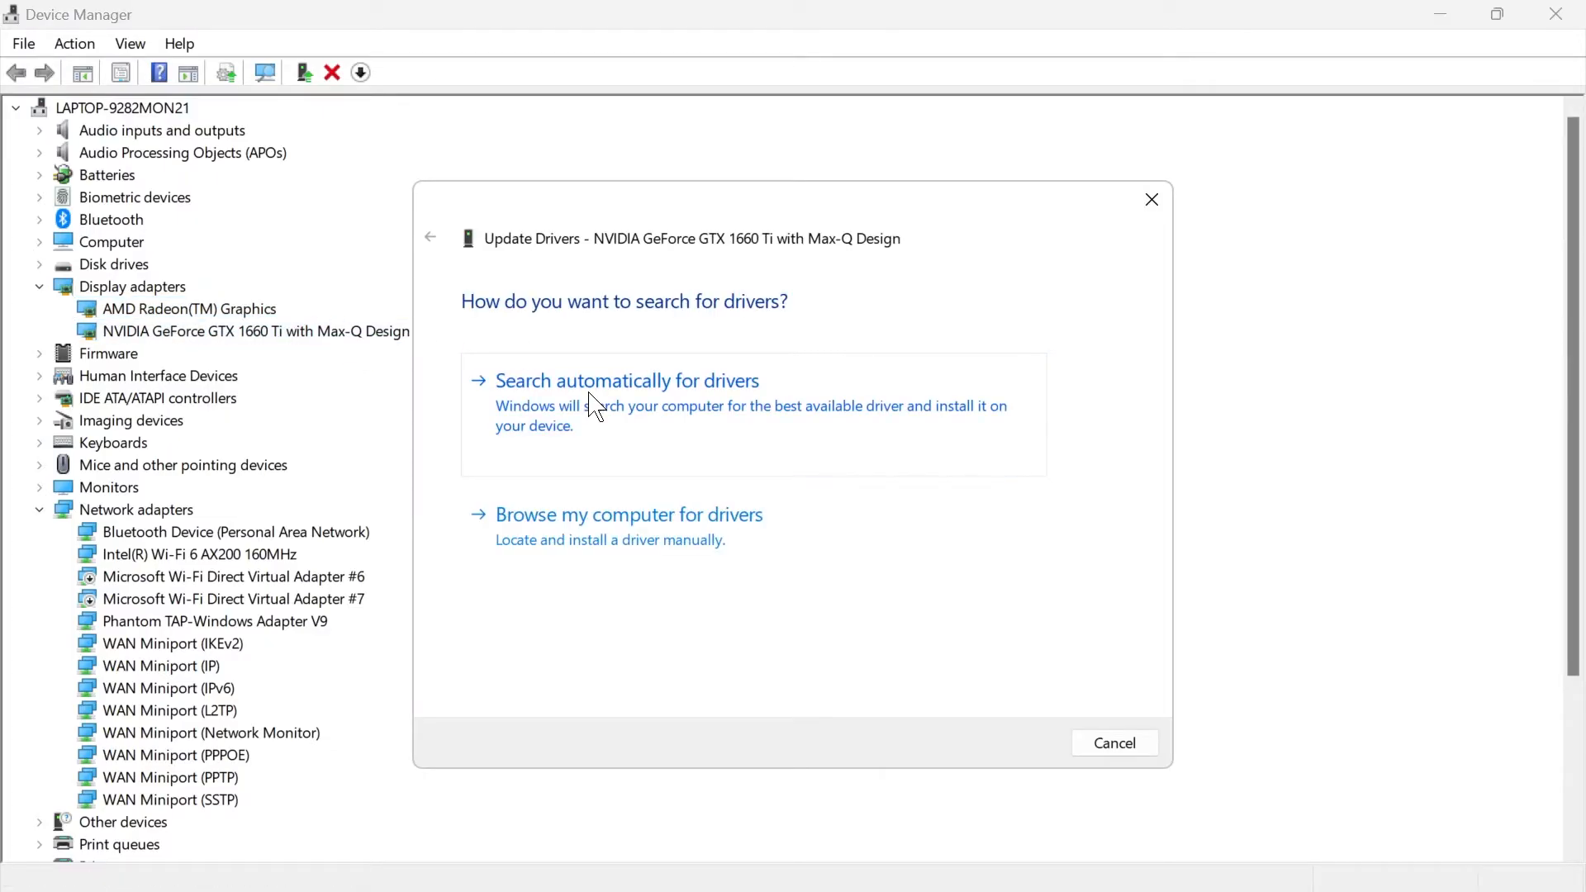
left_click(626, 380)
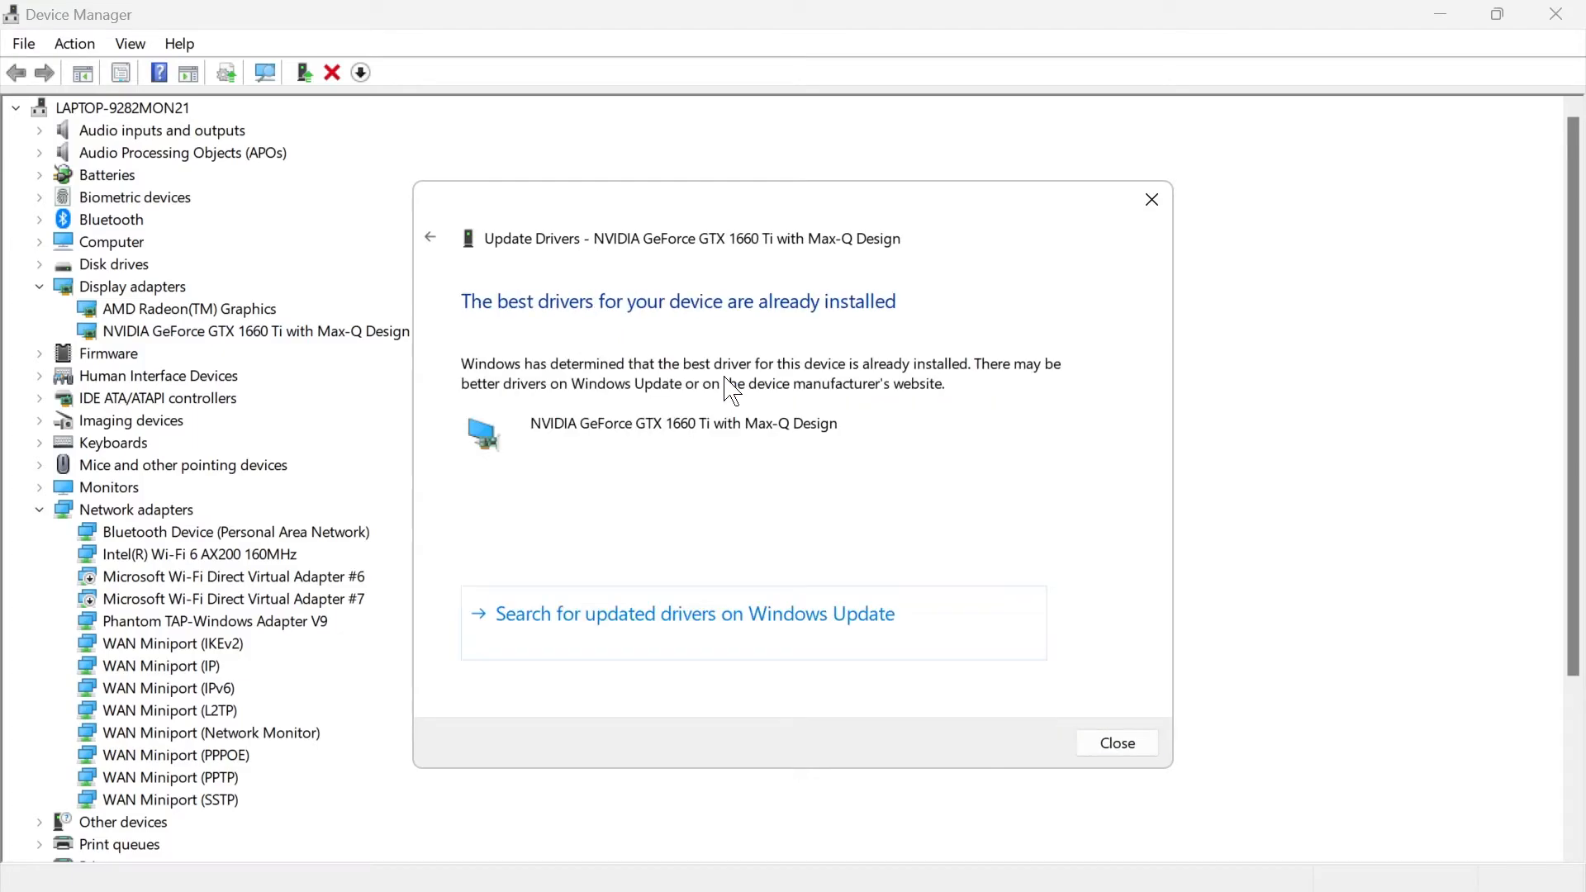
left_click(1115, 743)
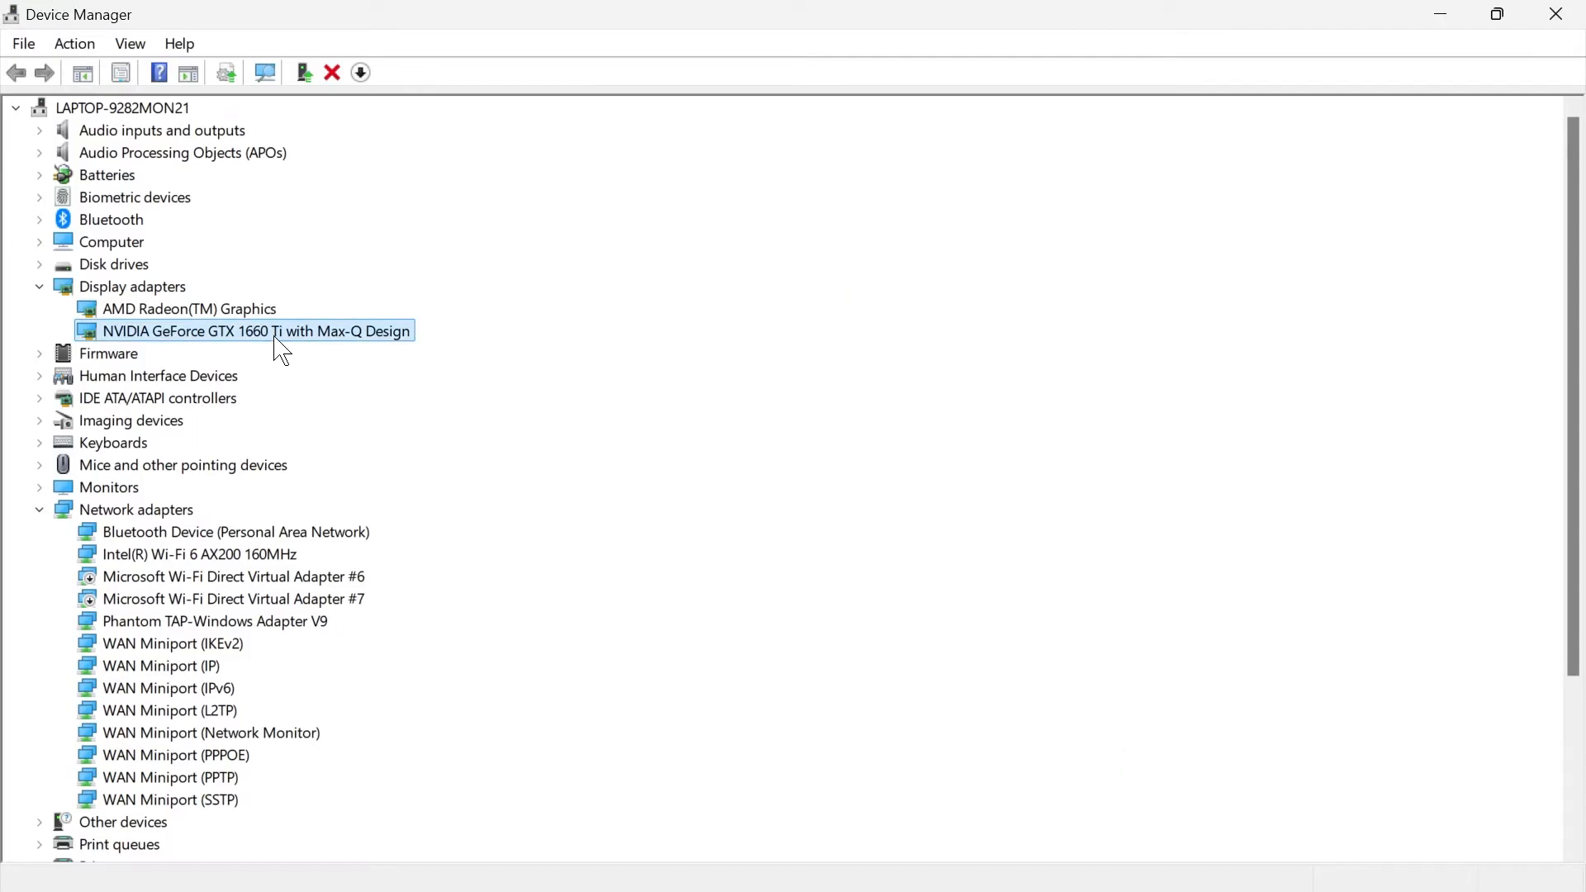
Reinstall the NVIDIA GeForce GTX 1660 Ti driver from drivers already on the computer.
right_click(257, 331)
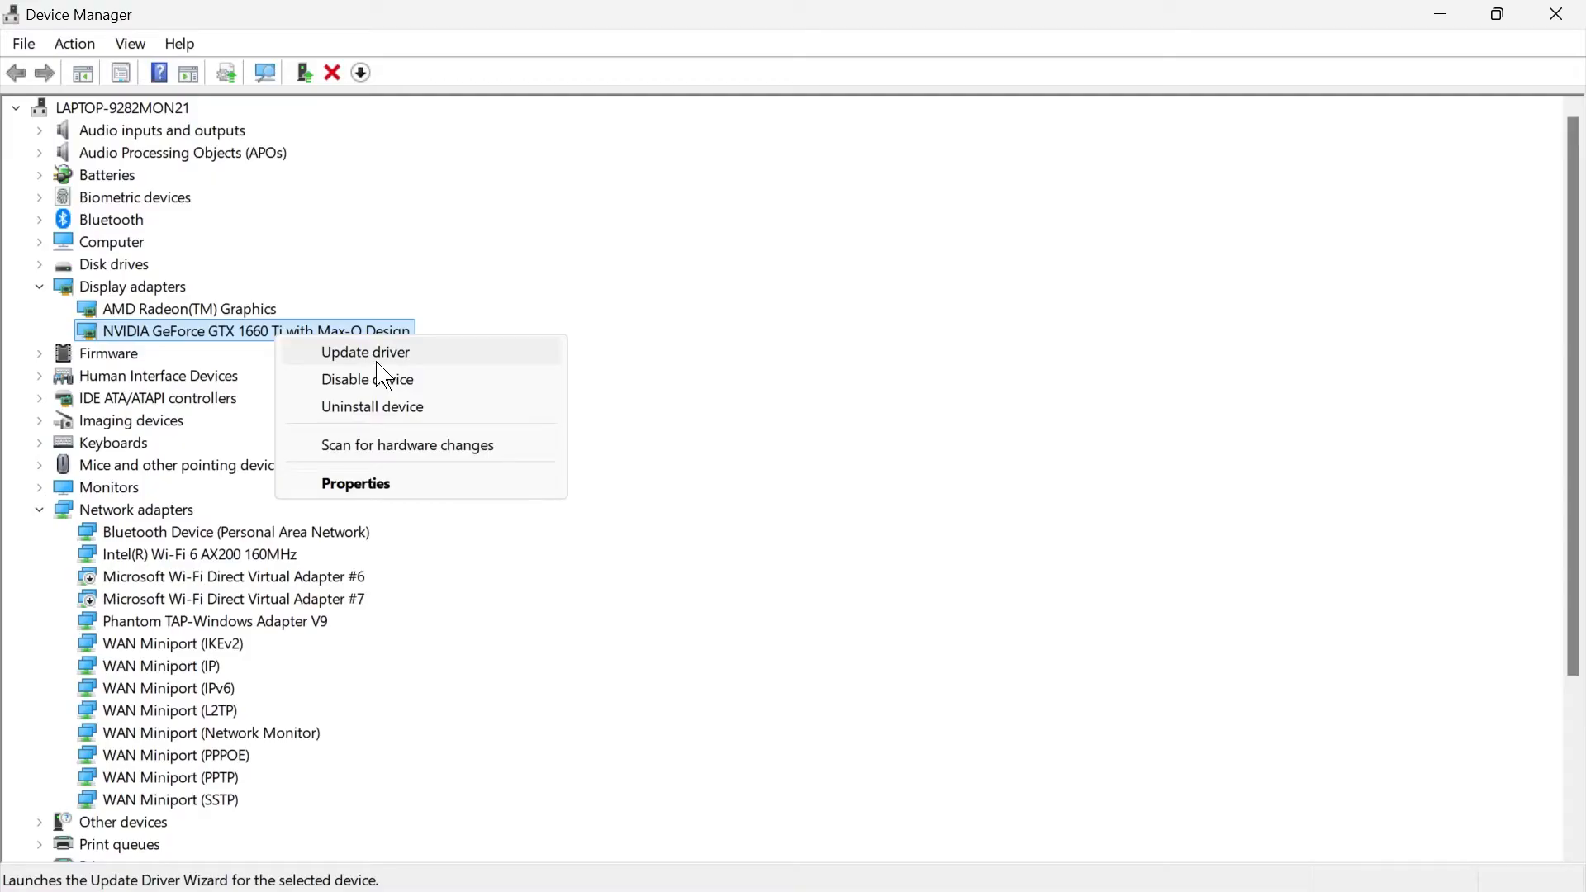
left_click(365, 352)
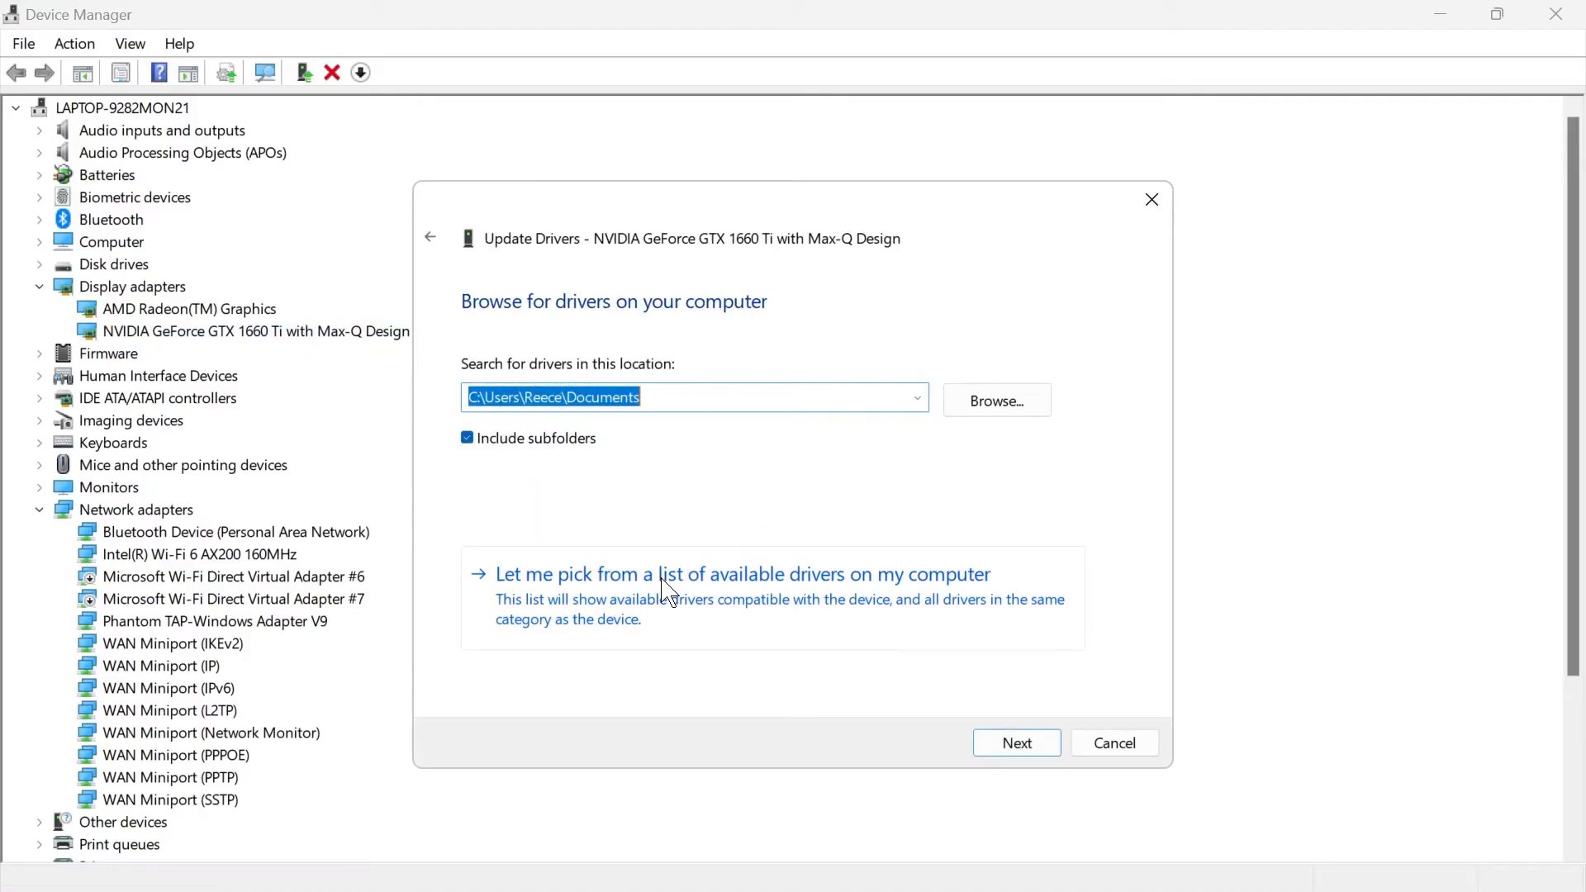
left_click(743, 573)
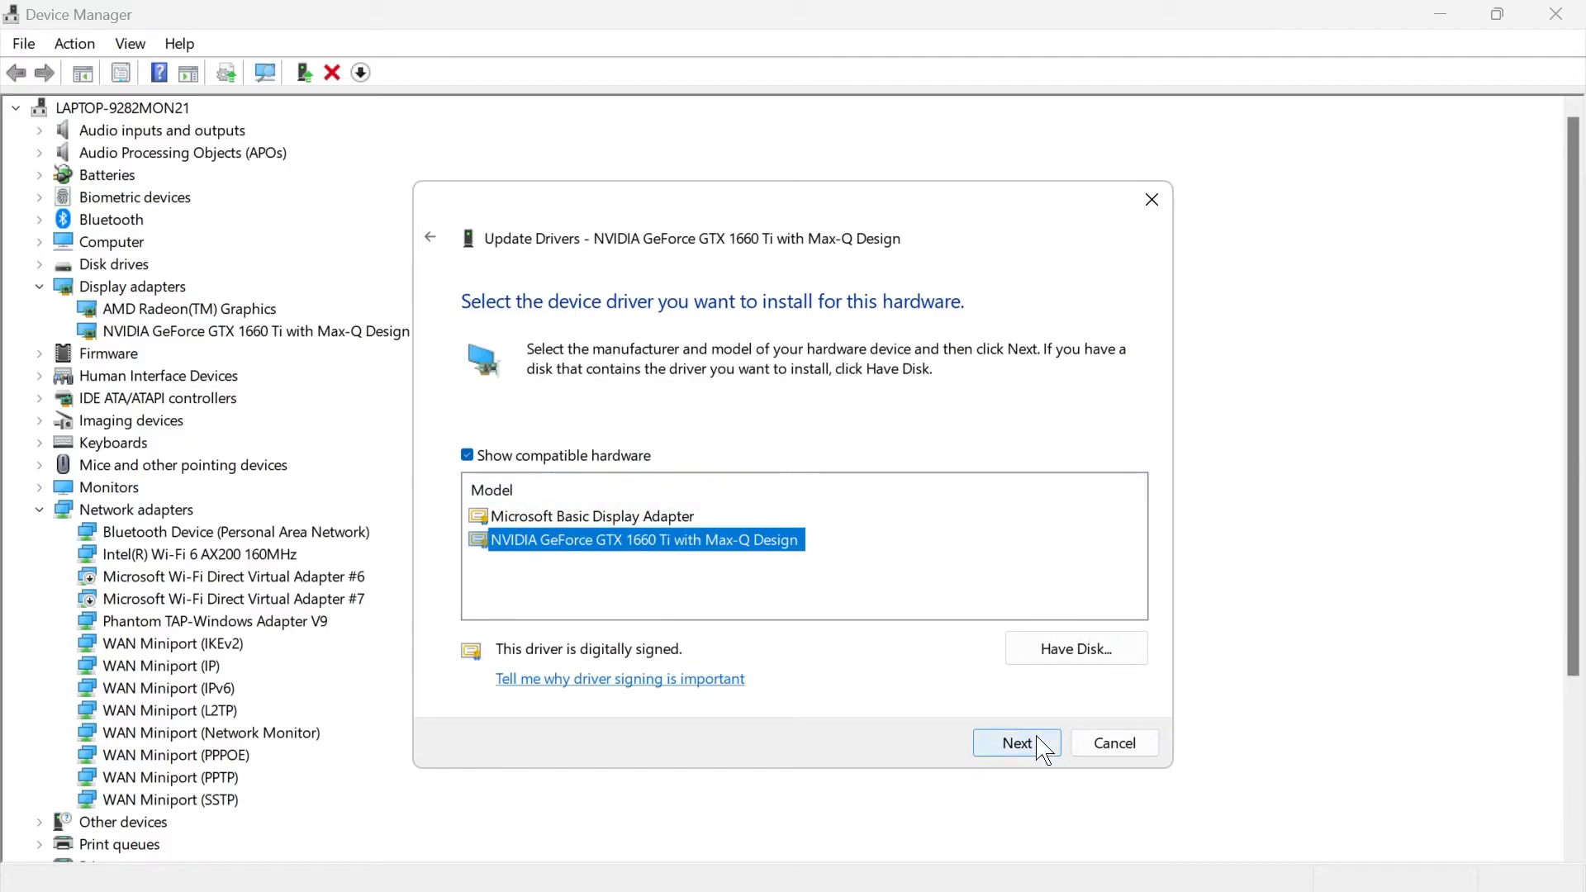
left_click(1015, 743)
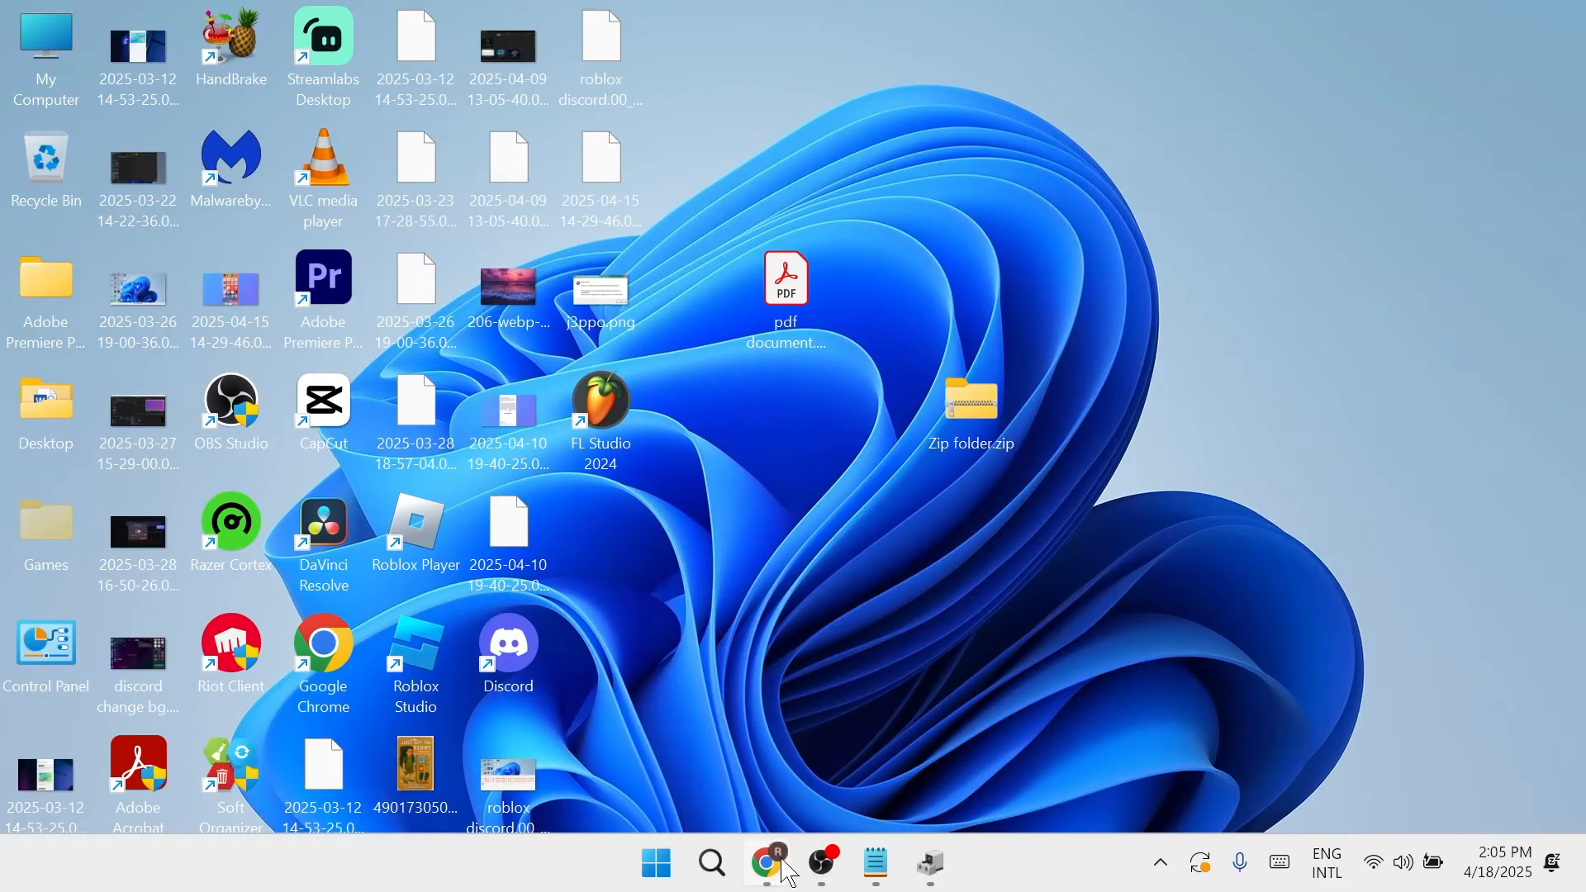
Search Google for 'nvidia driver download' in Chrome and open NVIDIA's official drivers page.
left_click(768, 862)
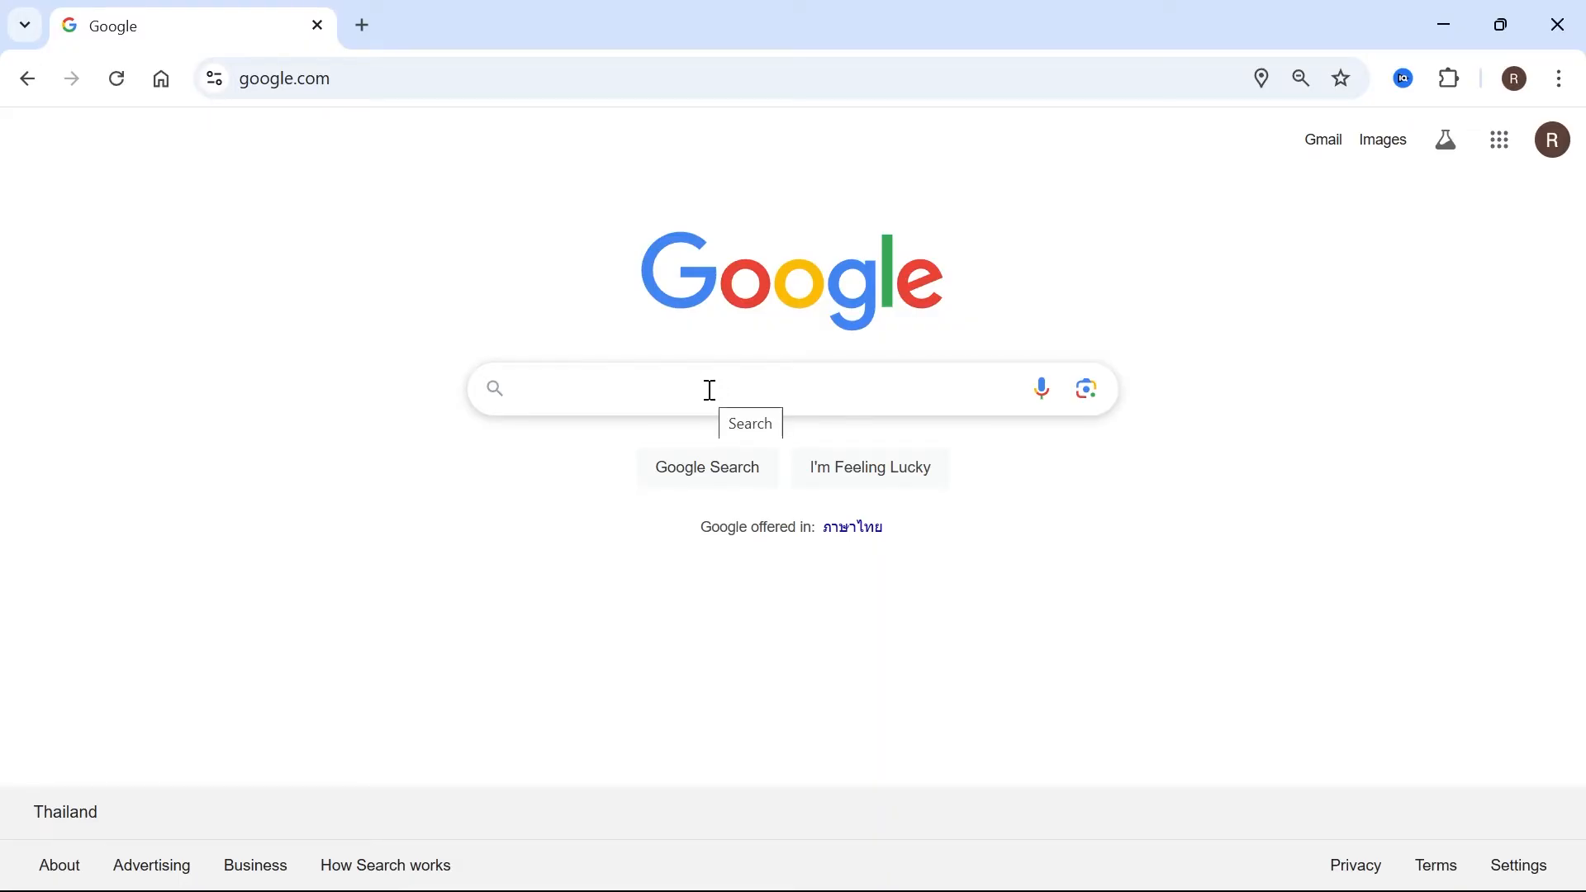
type("nvidia driver download")
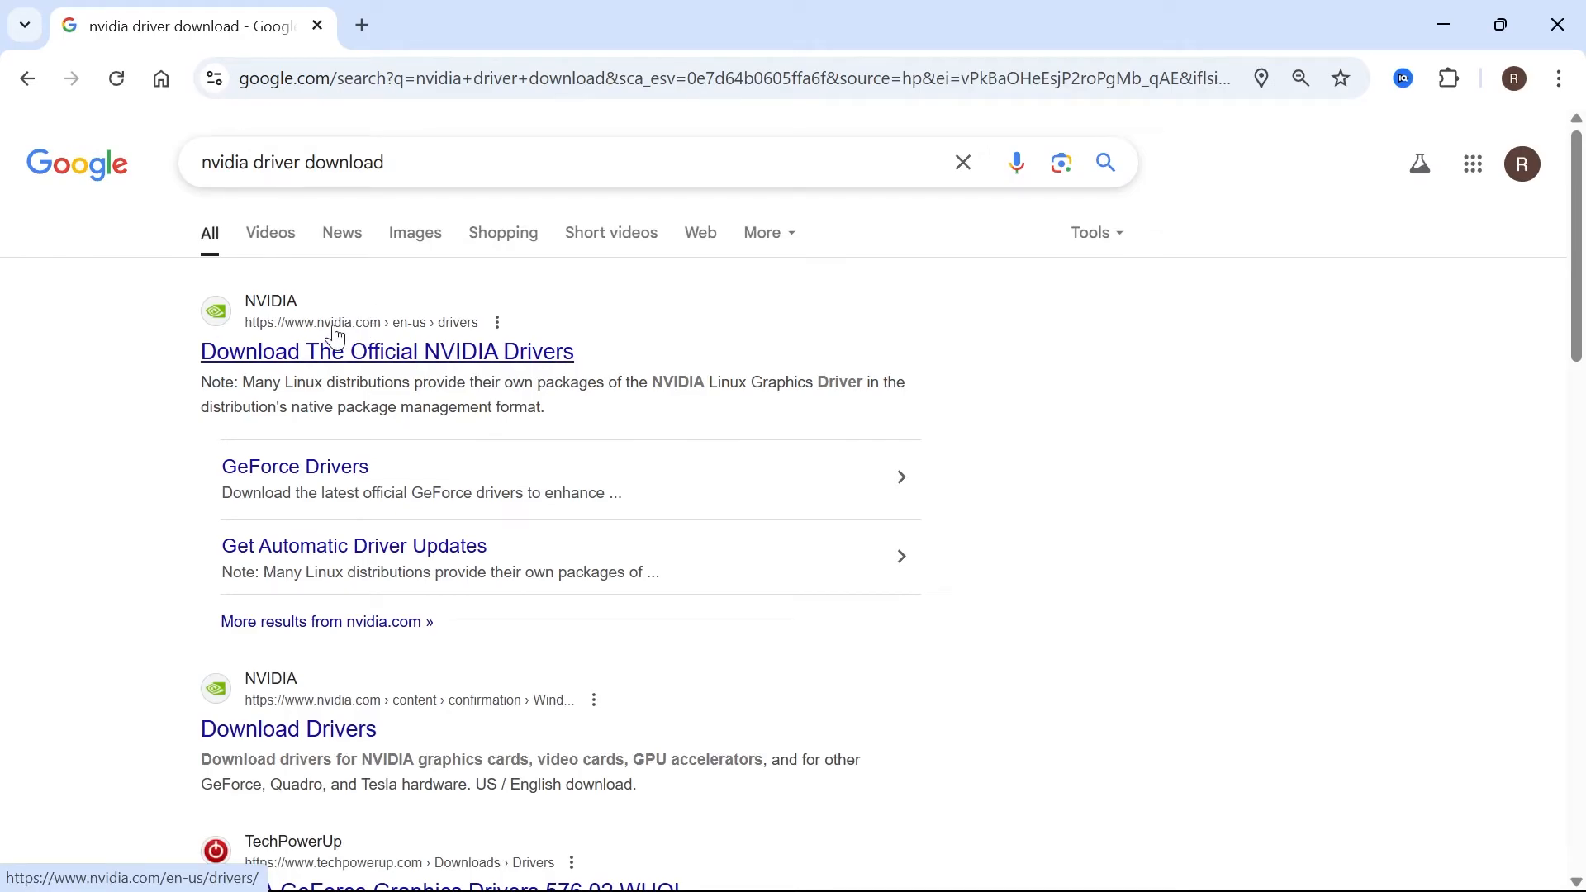
mouse_move(339, 348)
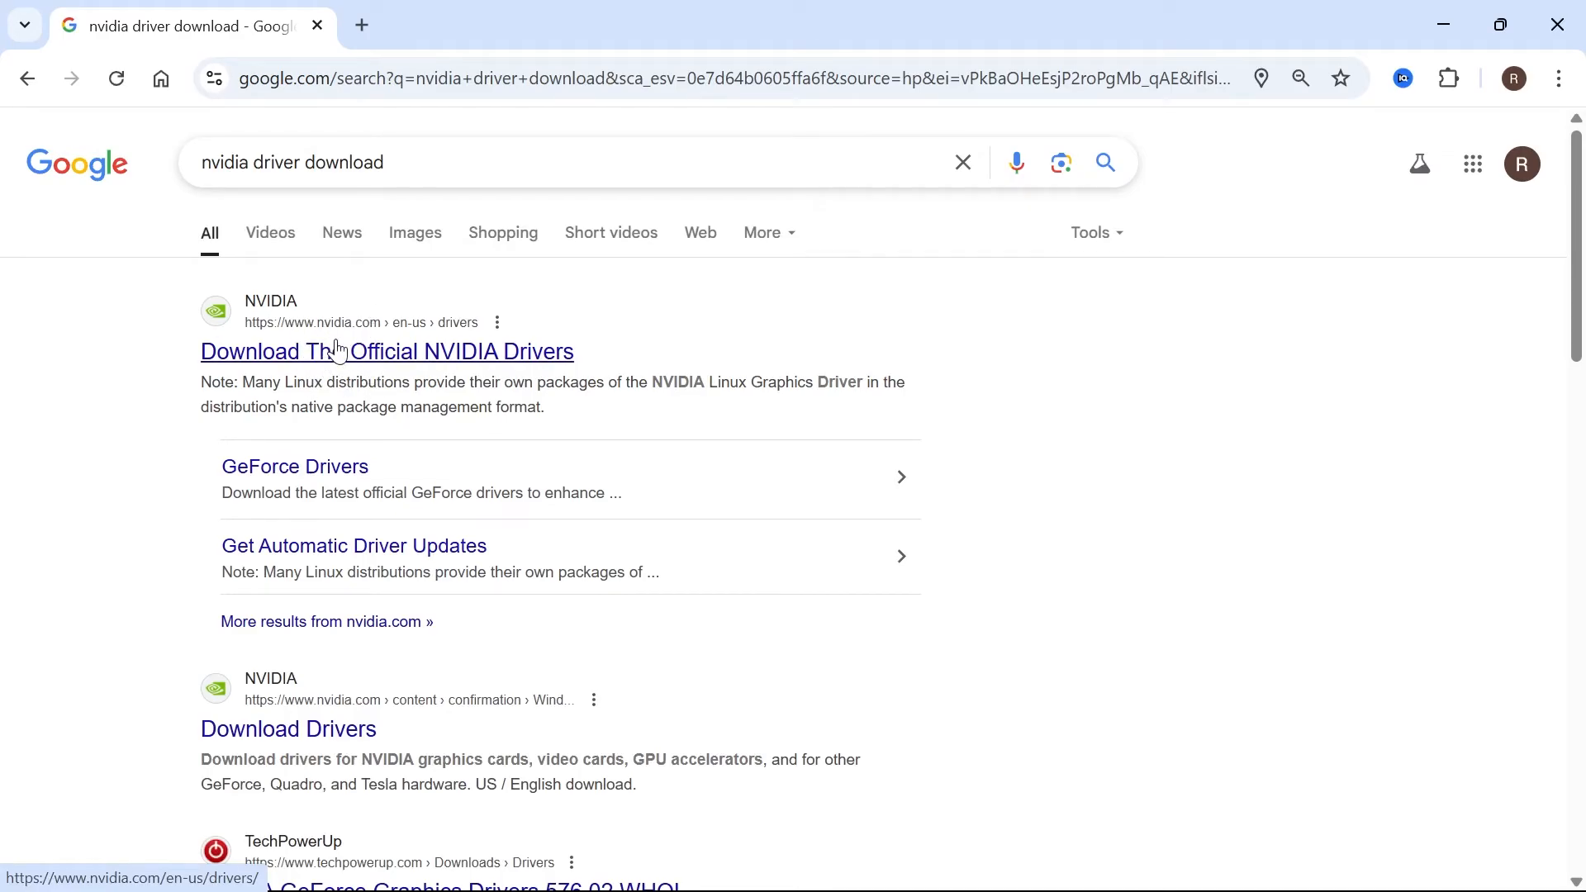
left_click(387, 351)
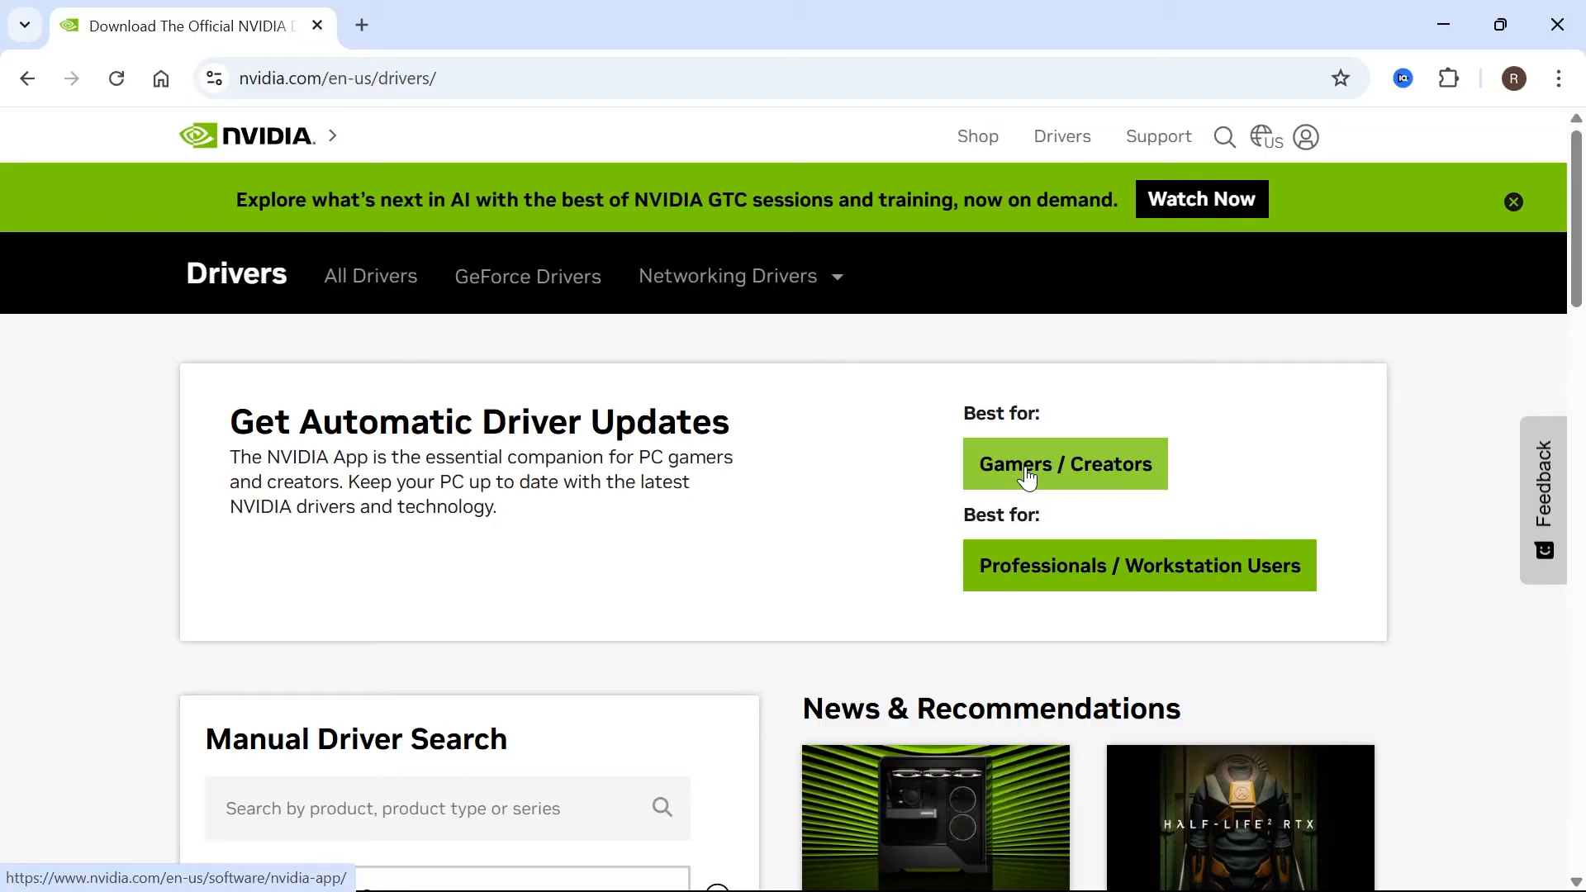
Download the NVIDIA App from the Gamers / Creators page and launch it.
left_click(1064, 464)
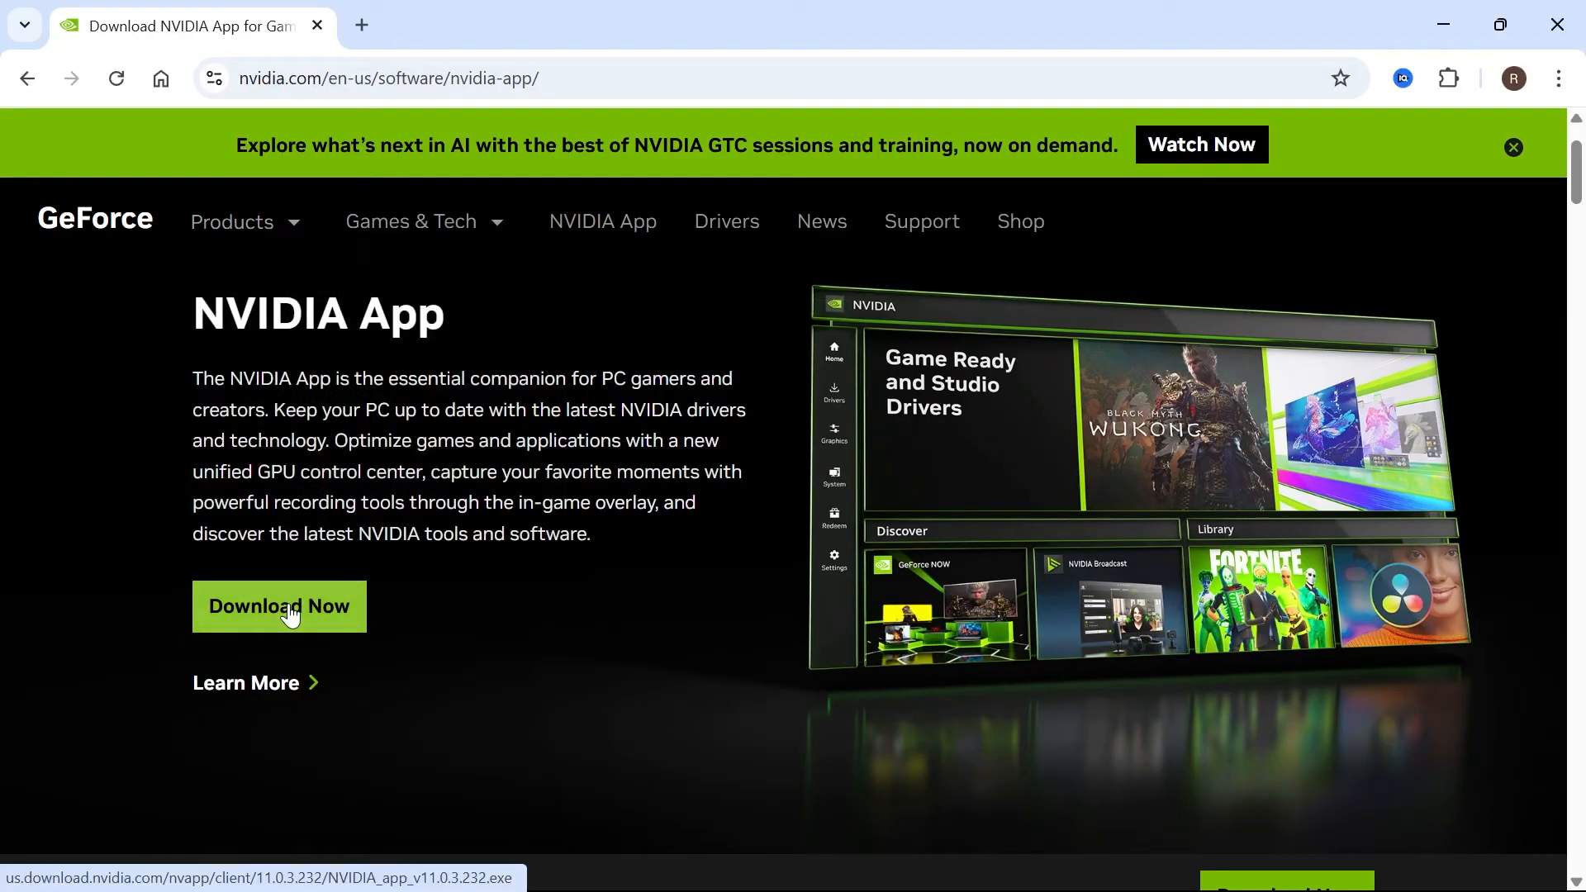
left_click(655, 862)
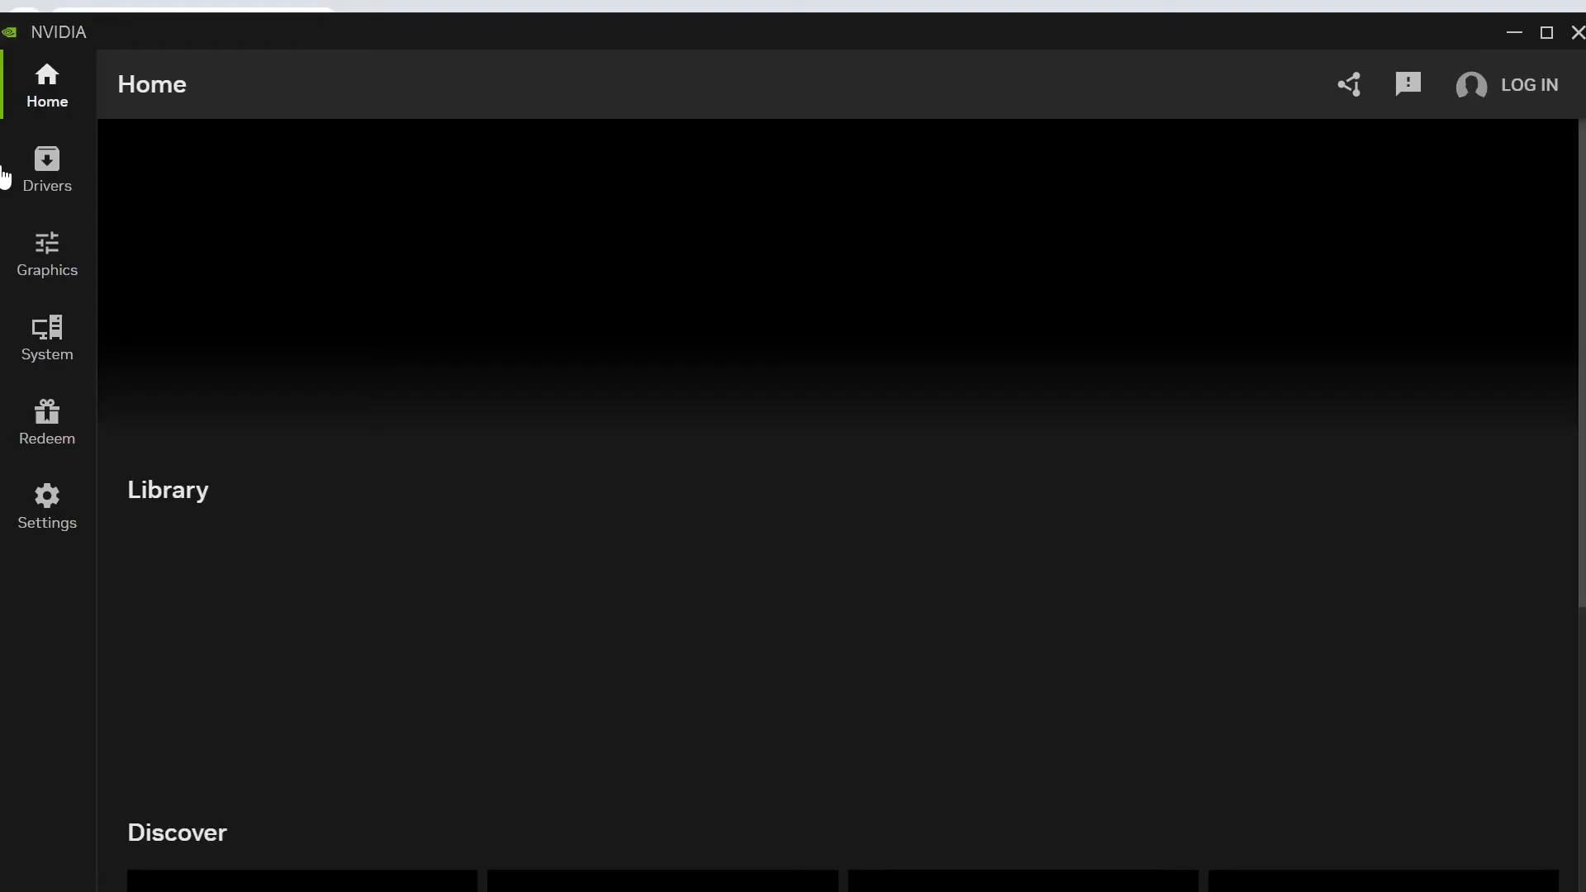
left_click(47, 167)
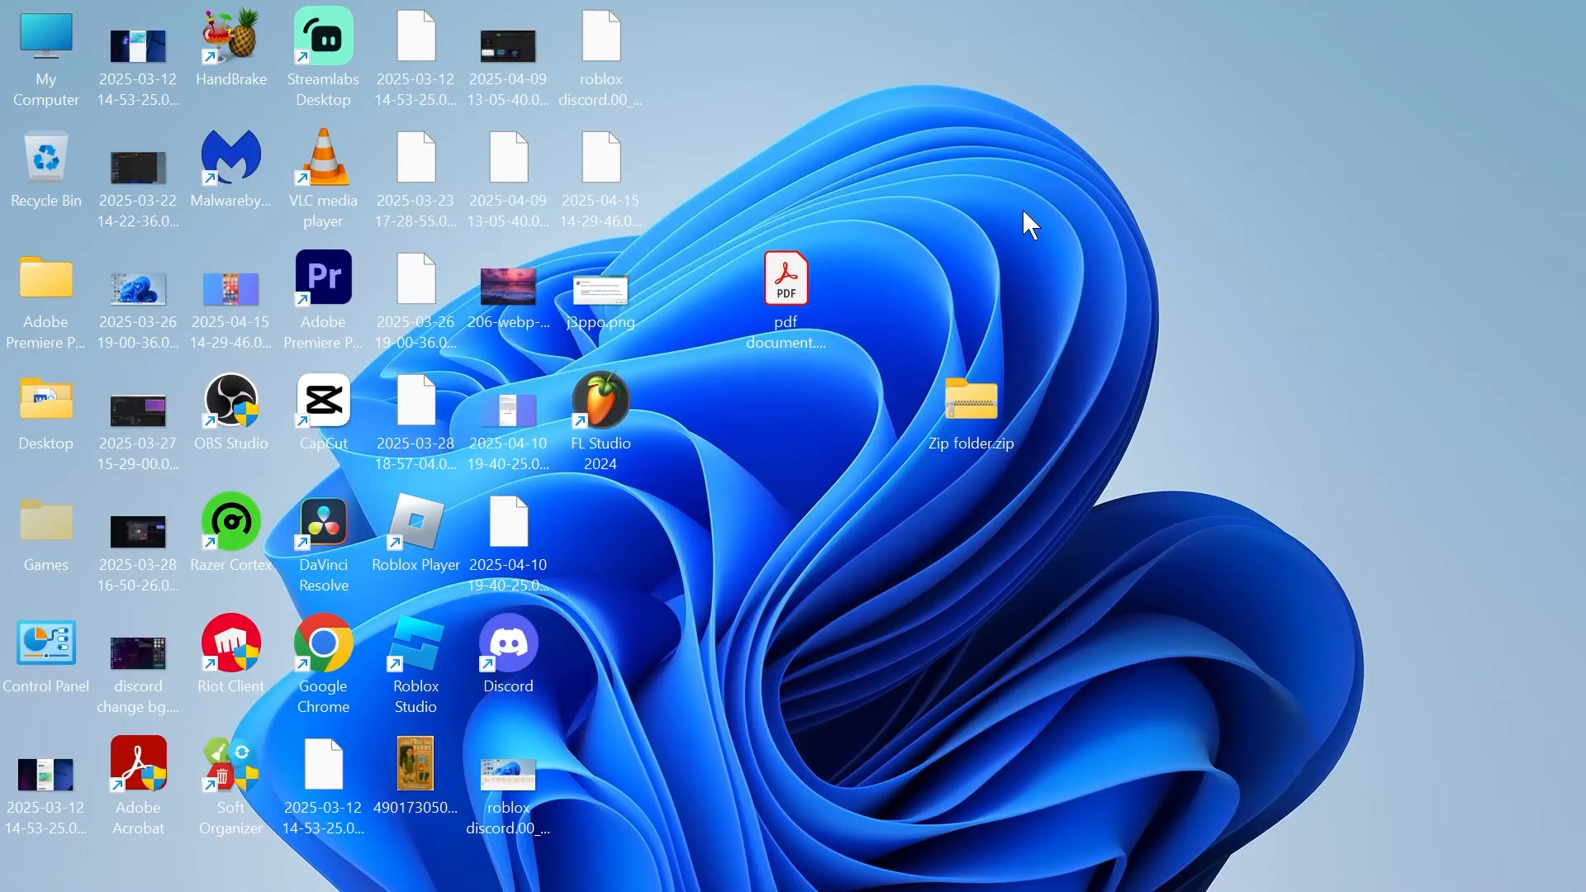
mouse_move(1120, 258)
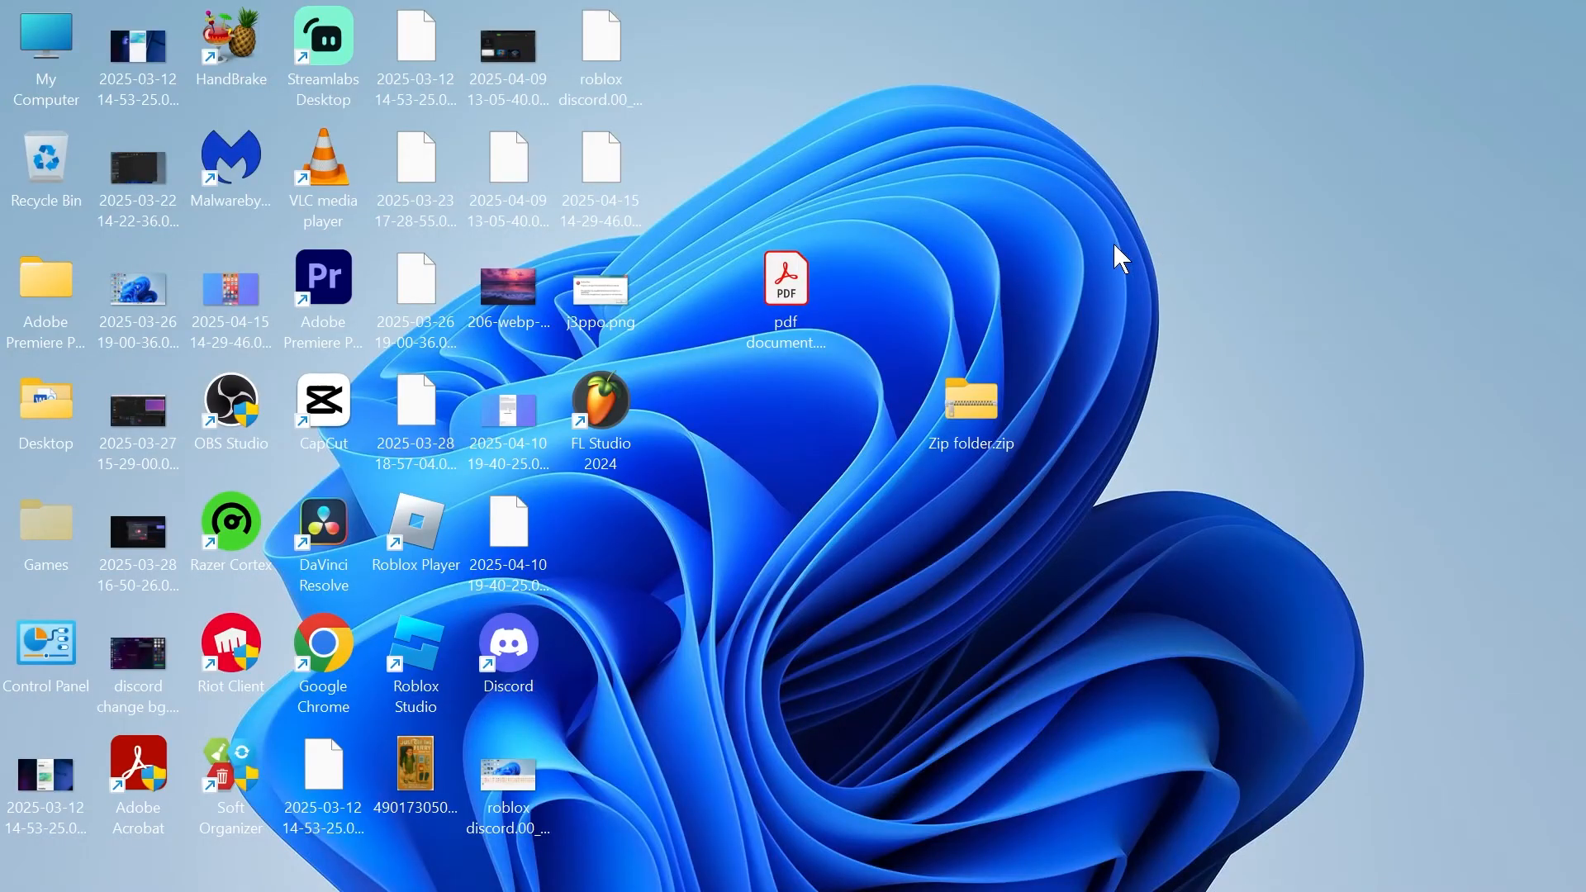
Search Start for 'Armoury Crate' and open it to the Home dashboard.
left_click(628, 862)
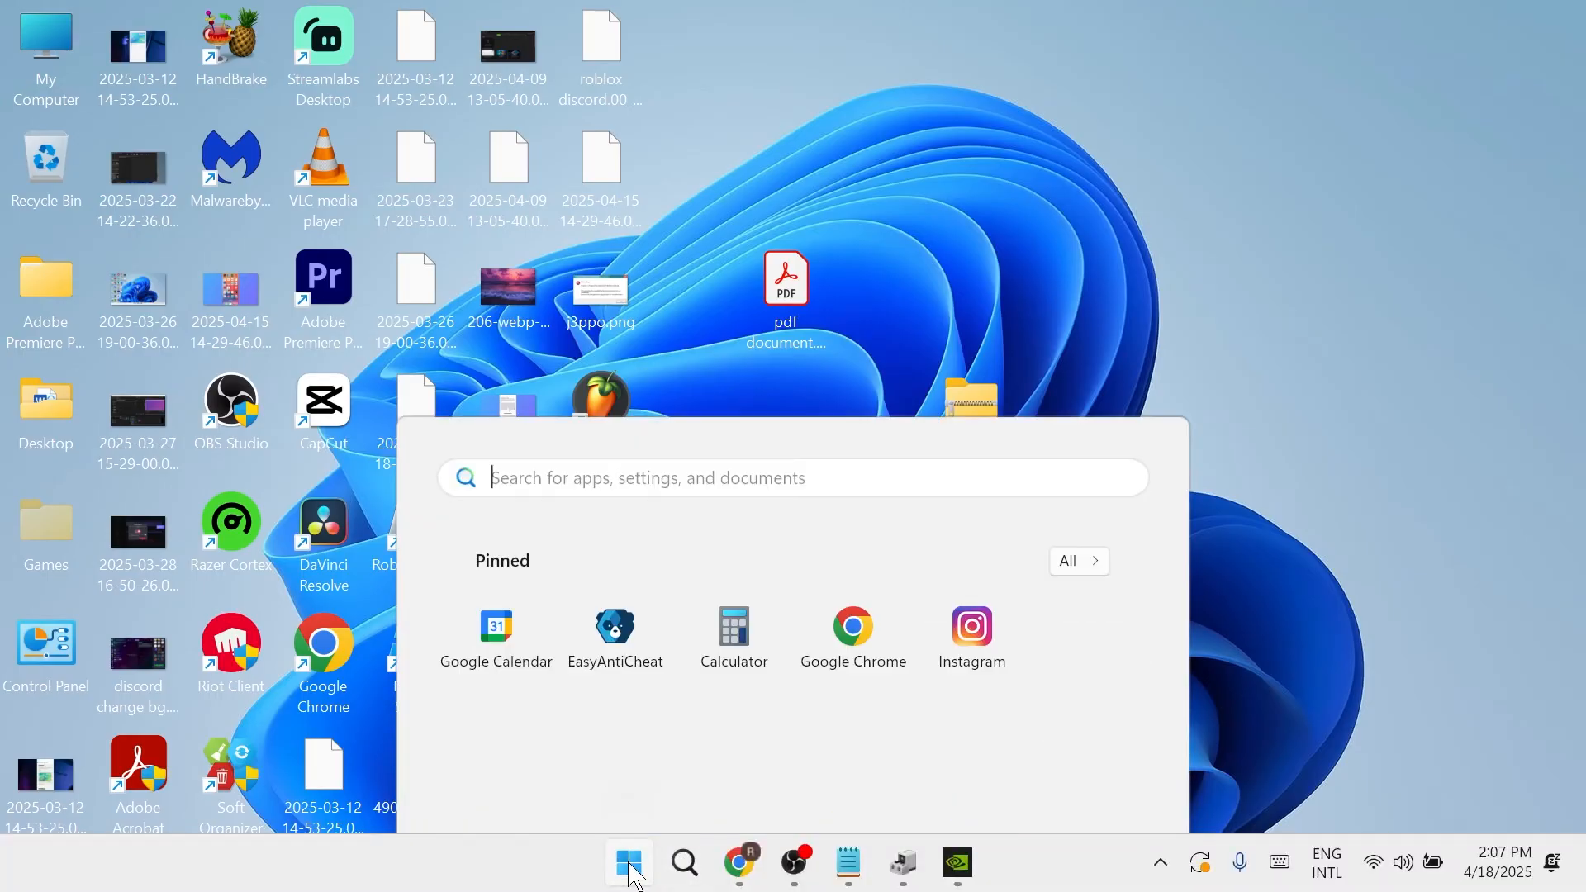
type("armoURY CRATE")
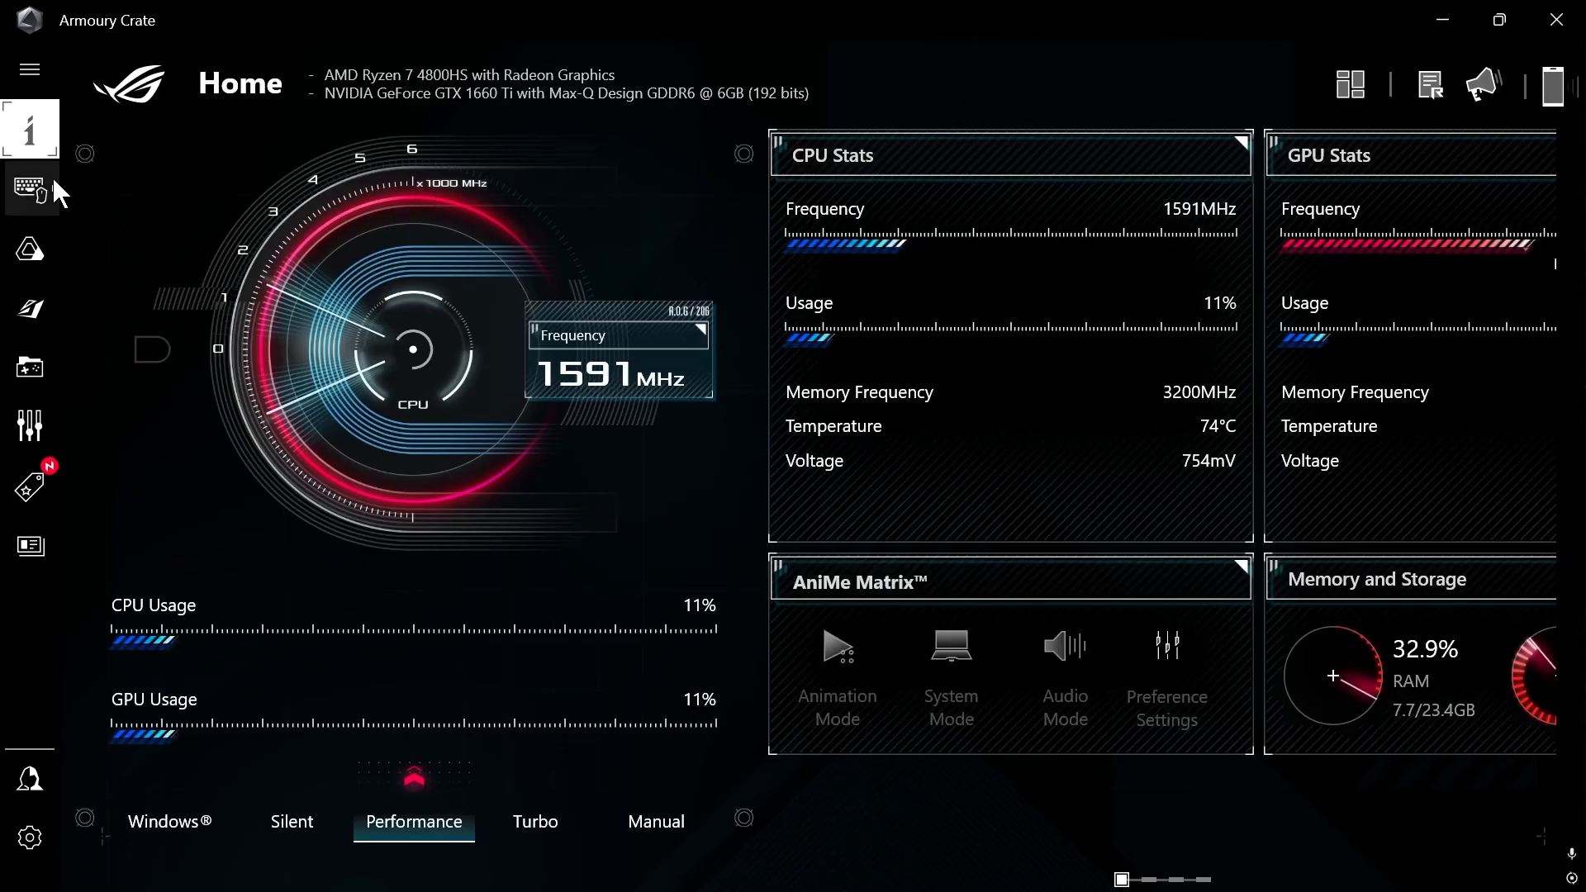
Review GPU-using processes under Device > System > GPU Power Saving, then close Armoury Crate.
left_click(30, 190)
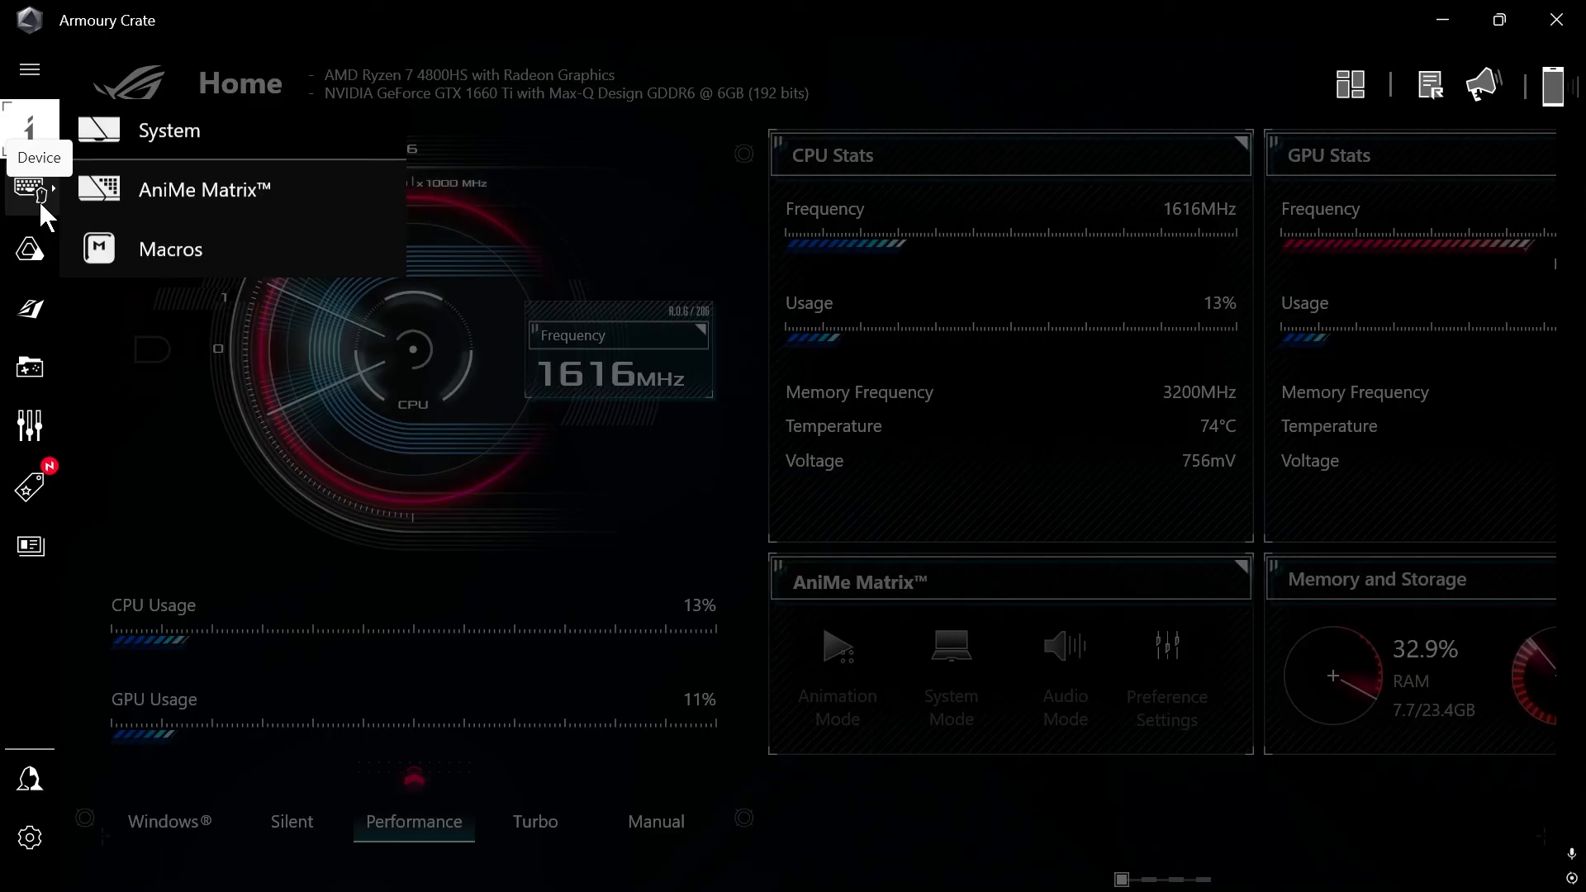
left_click(168, 130)
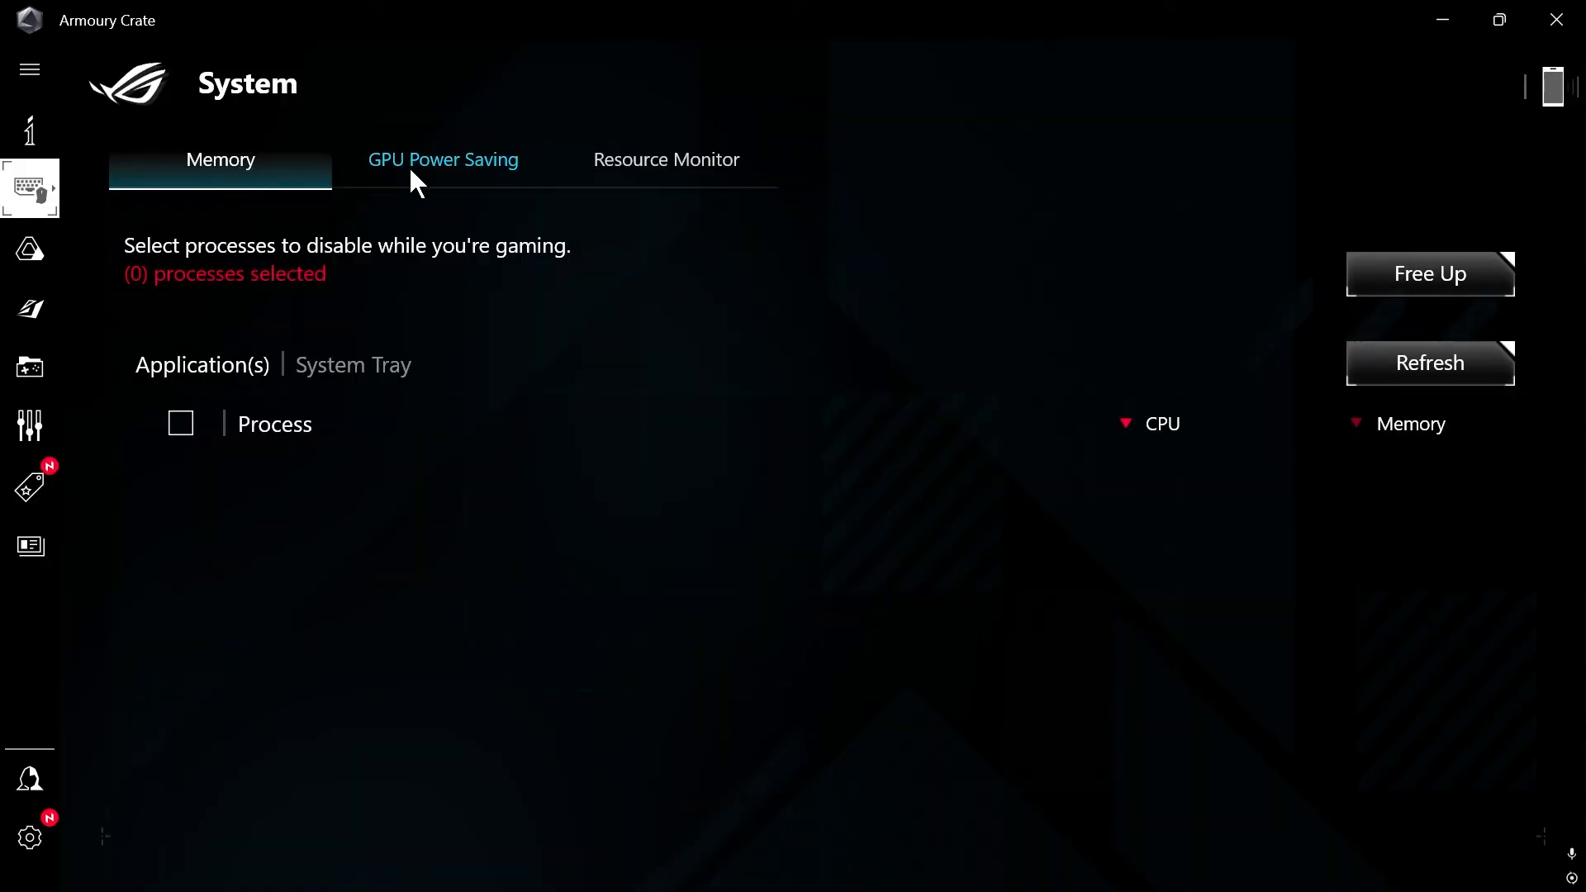
left_click(442, 158)
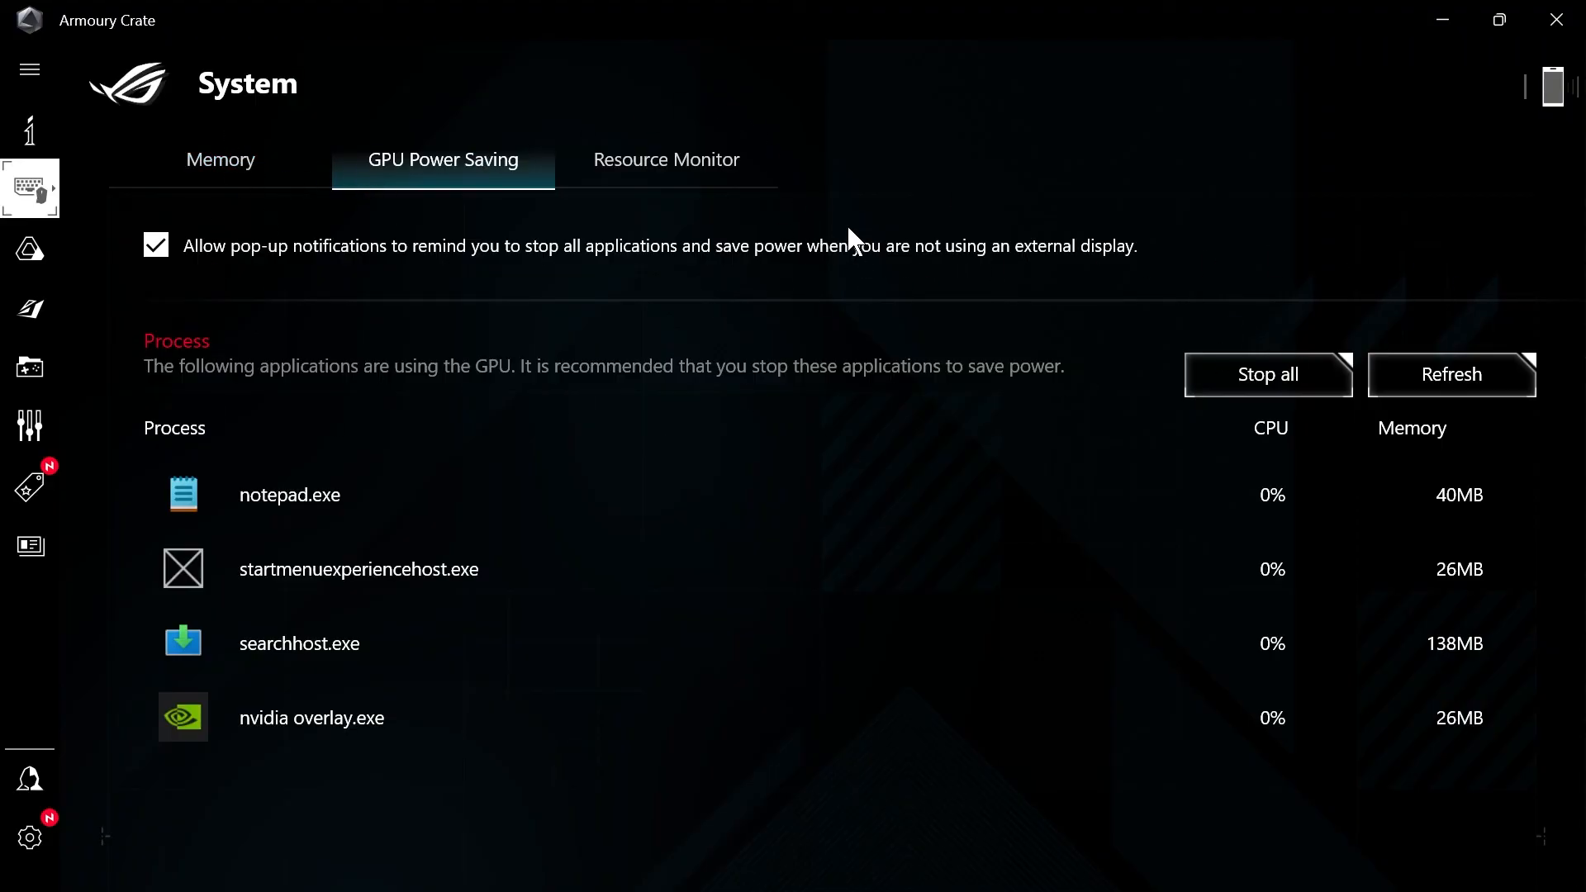
mouse_move(829, 258)
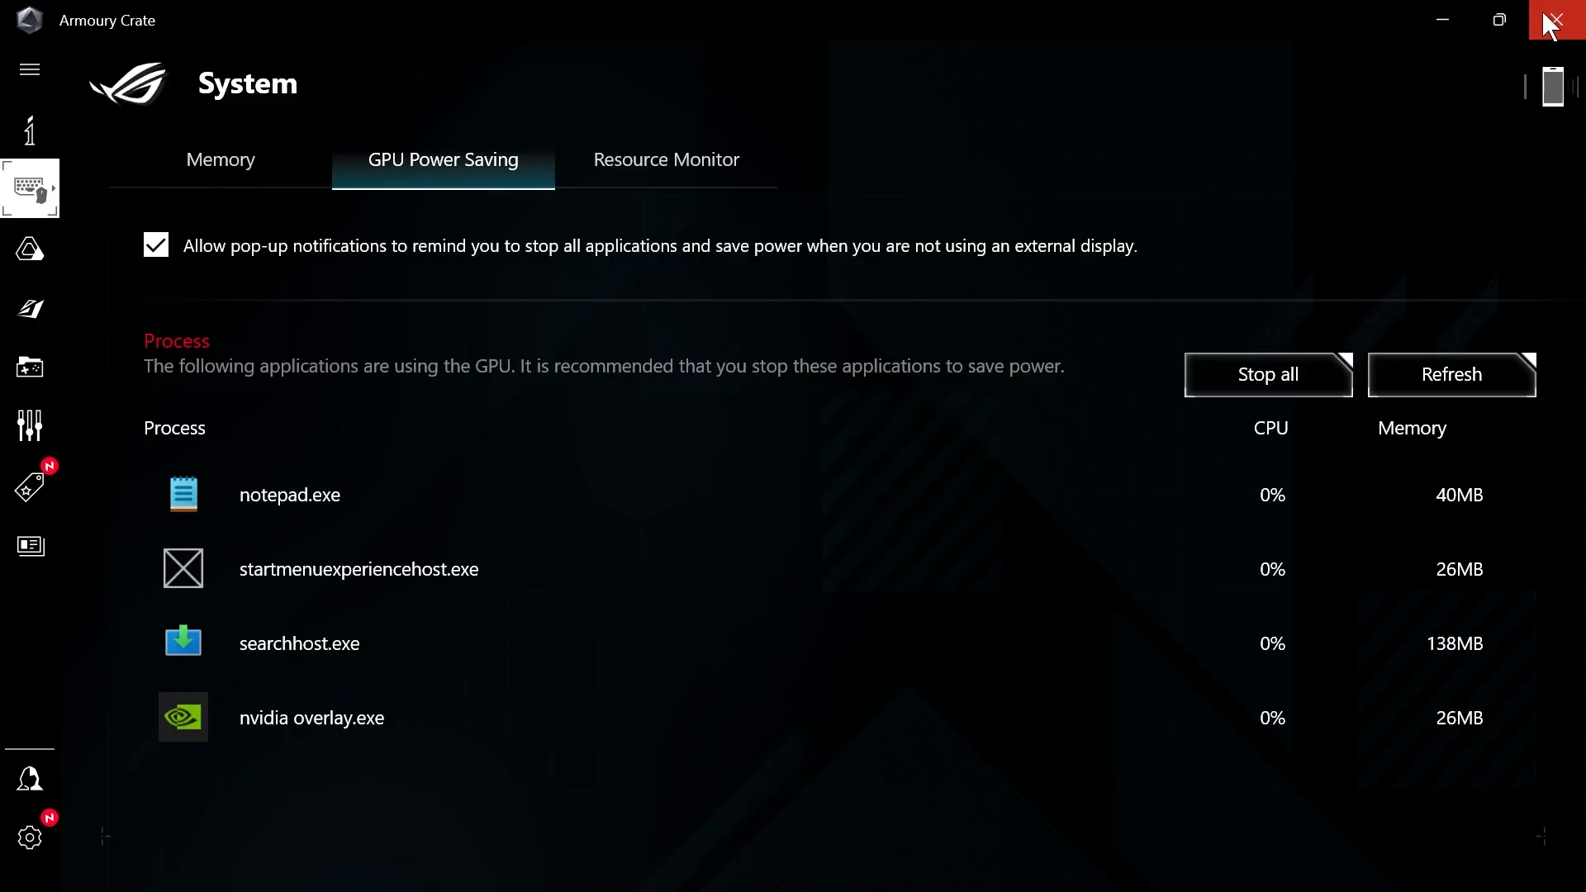
left_click(1569, 19)
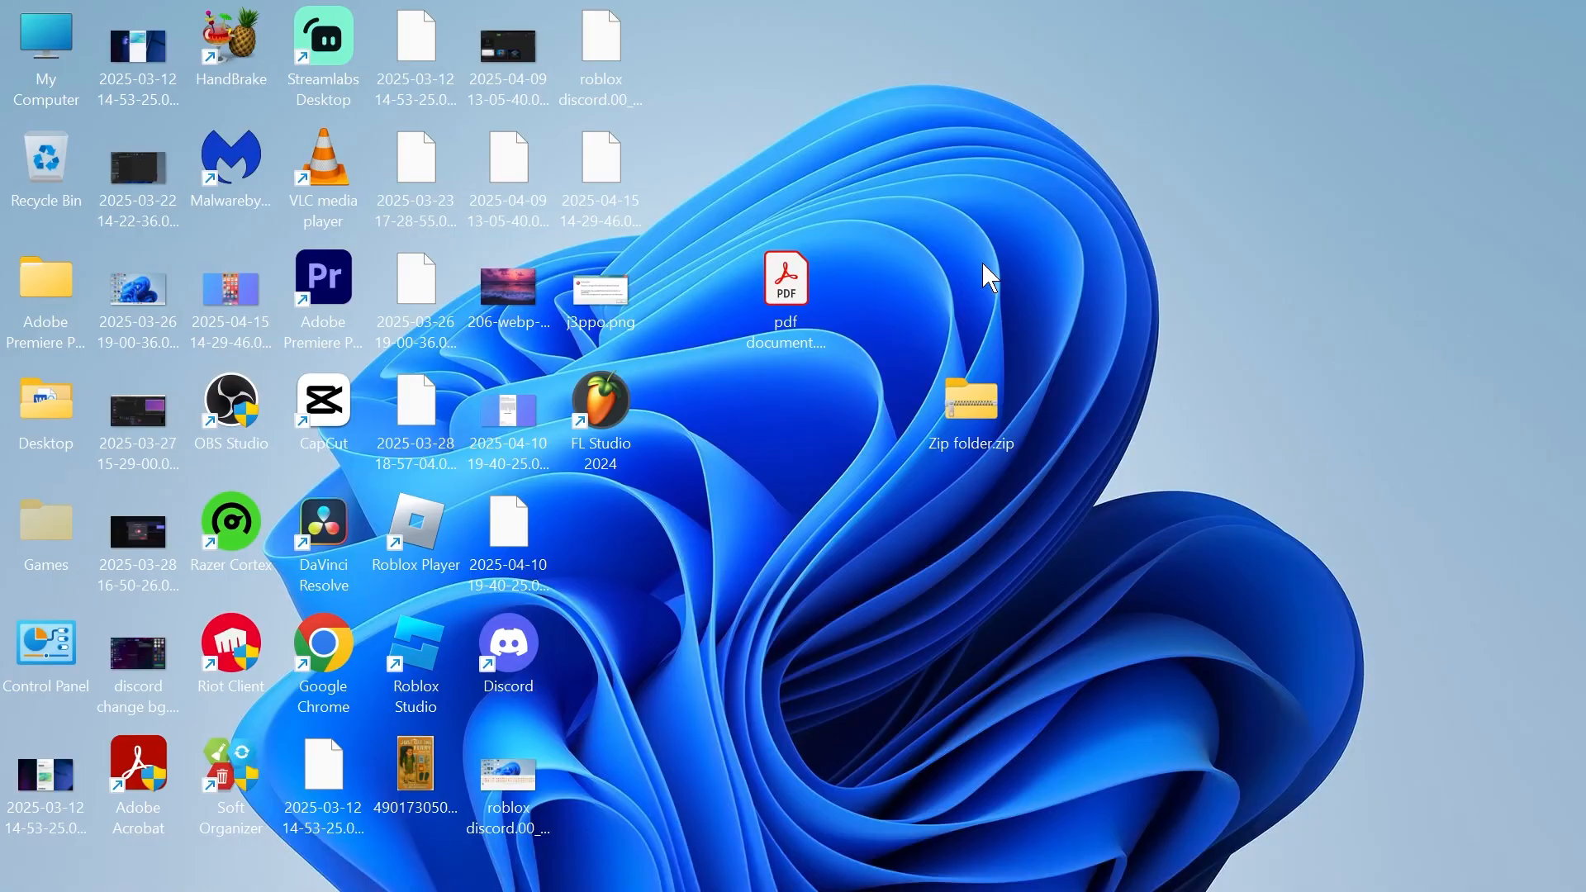
mouse_move(989, 290)
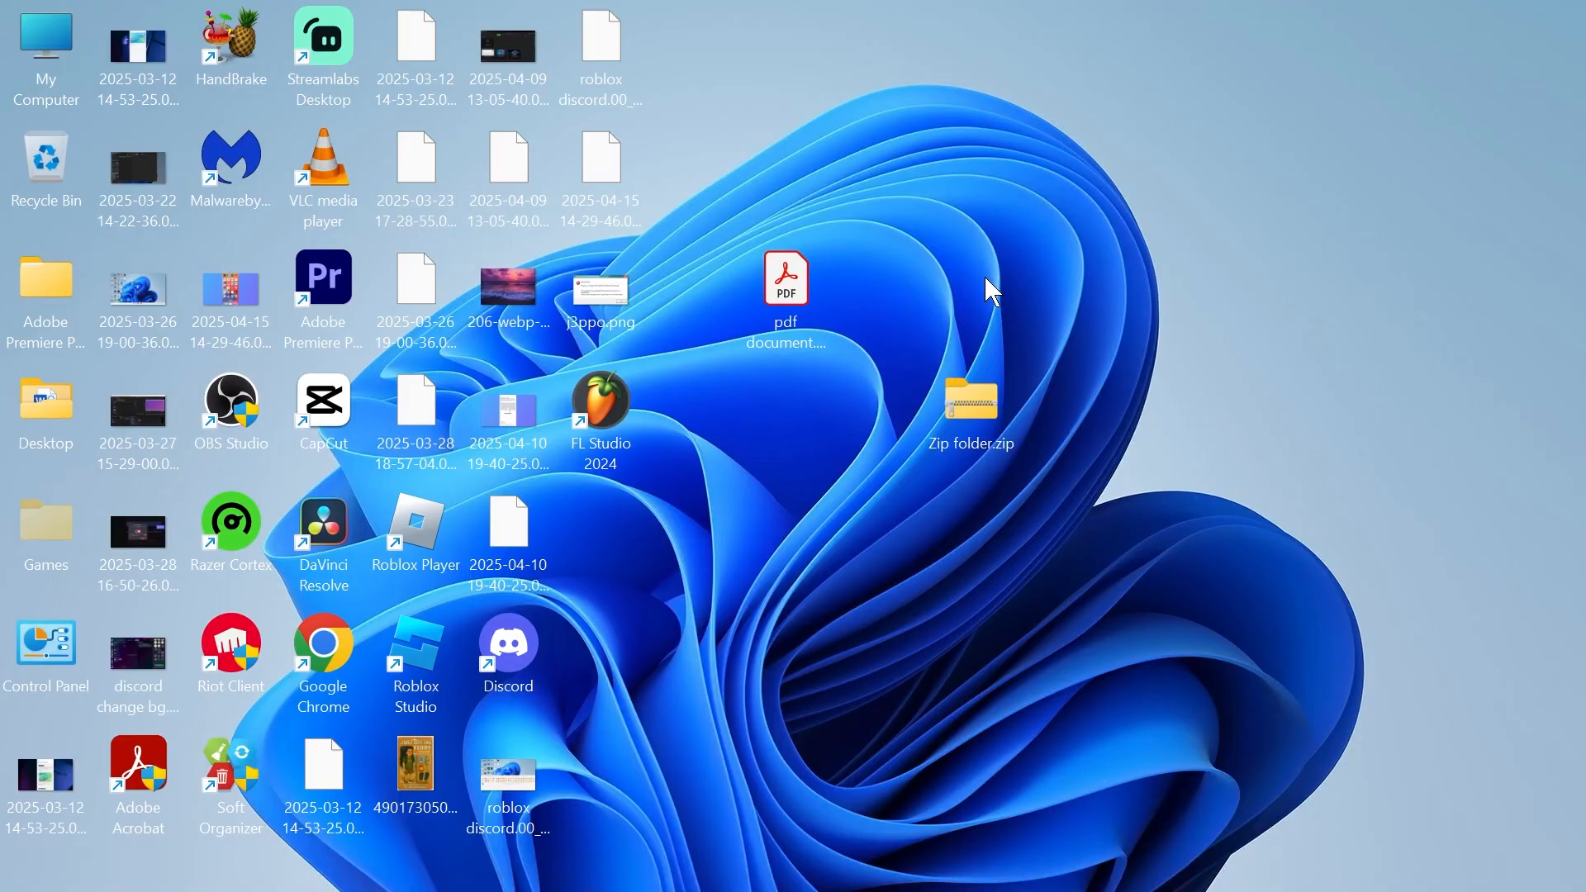